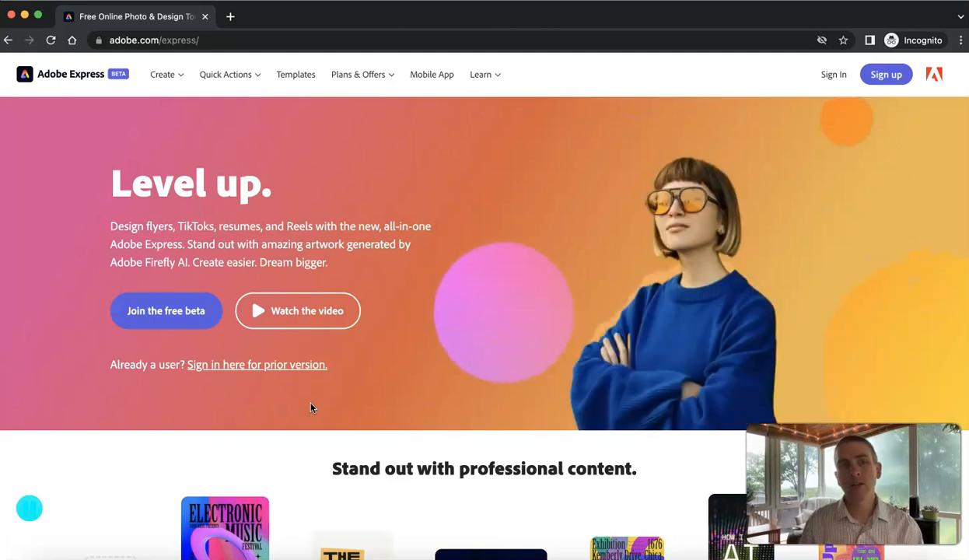
# Step: Switch to the signed-in Adobe Express home and launch the beta version in a new tab
pyautogui.click(52, 39)
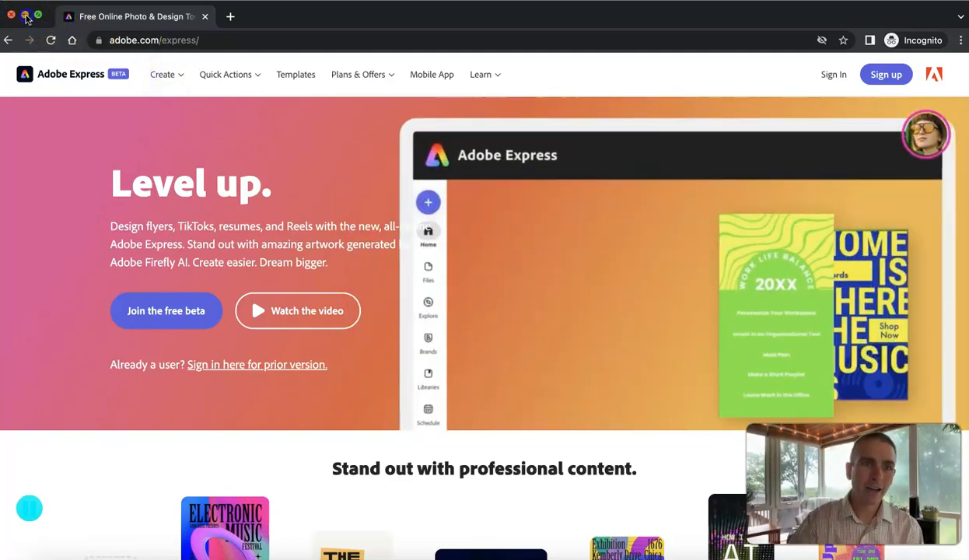
pyautogui.click(165, 310)
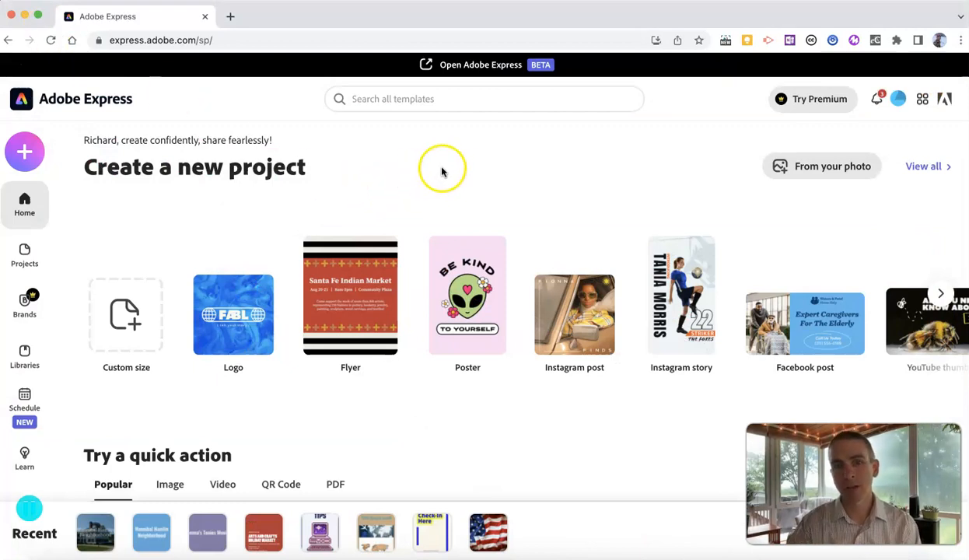
pyautogui.moveTo(459, 148)
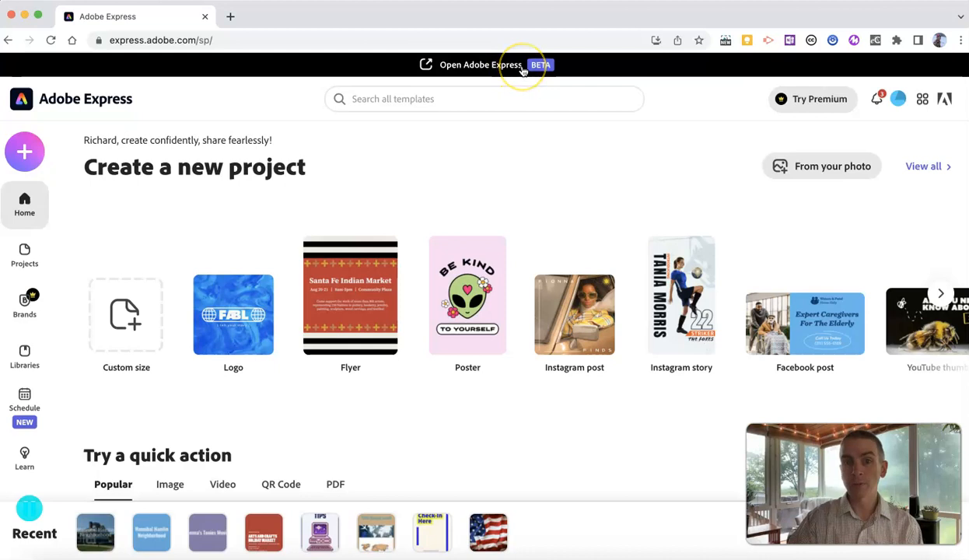
pyautogui.click(480, 64)
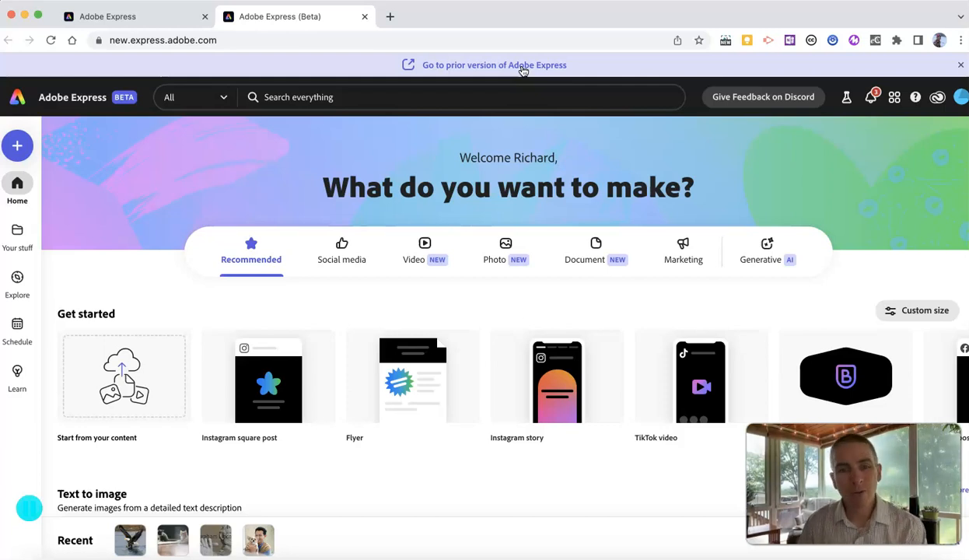
pyautogui.moveTo(413, 259)
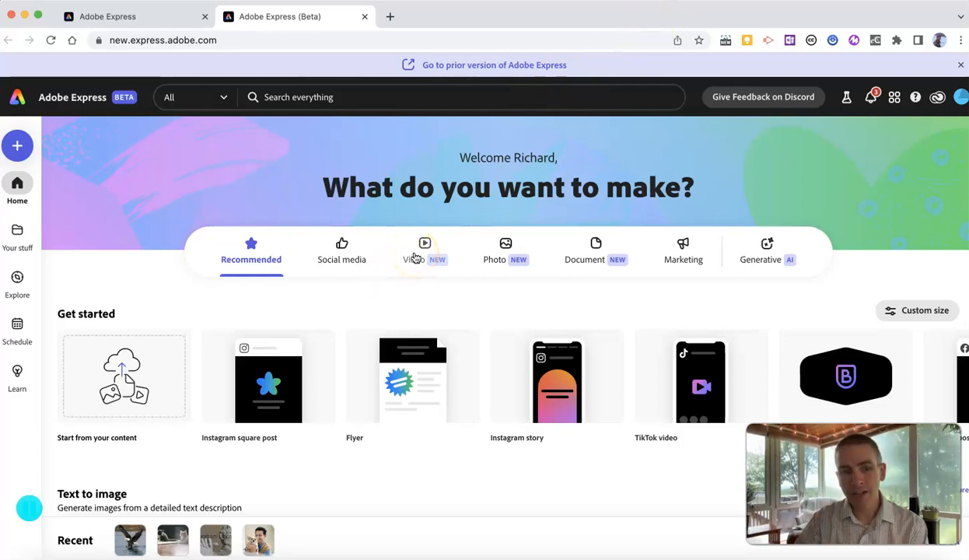
# Step: Create a blank 1920×1080 video project from the Video category
pyautogui.click(425, 249)
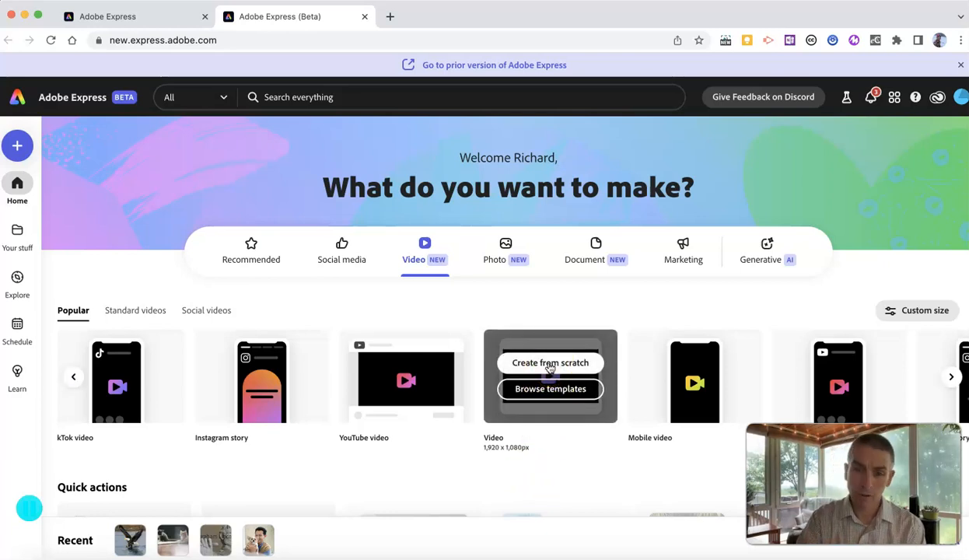
pyautogui.click(550, 363)
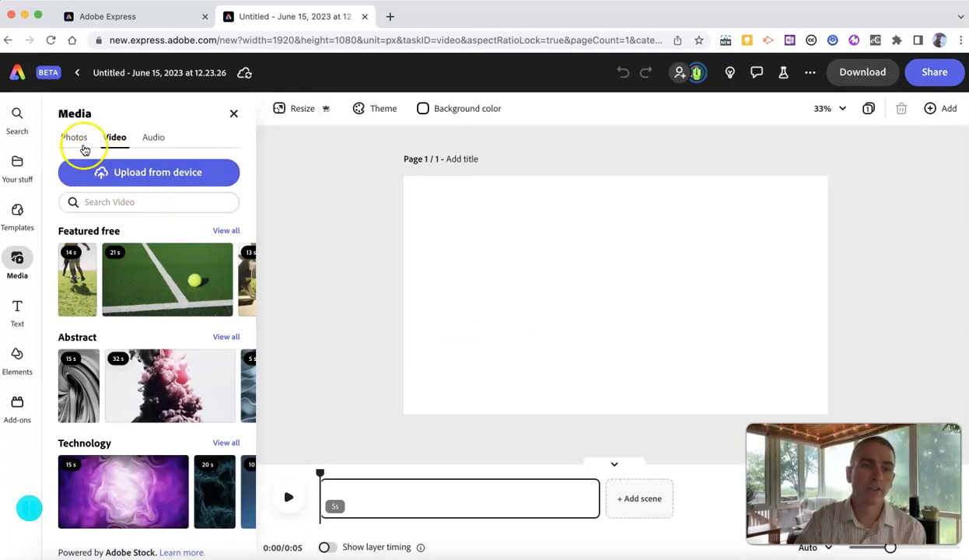
# Step: Switch the media library to Photos and bring up the Text to image size options
pyautogui.click(74, 136)
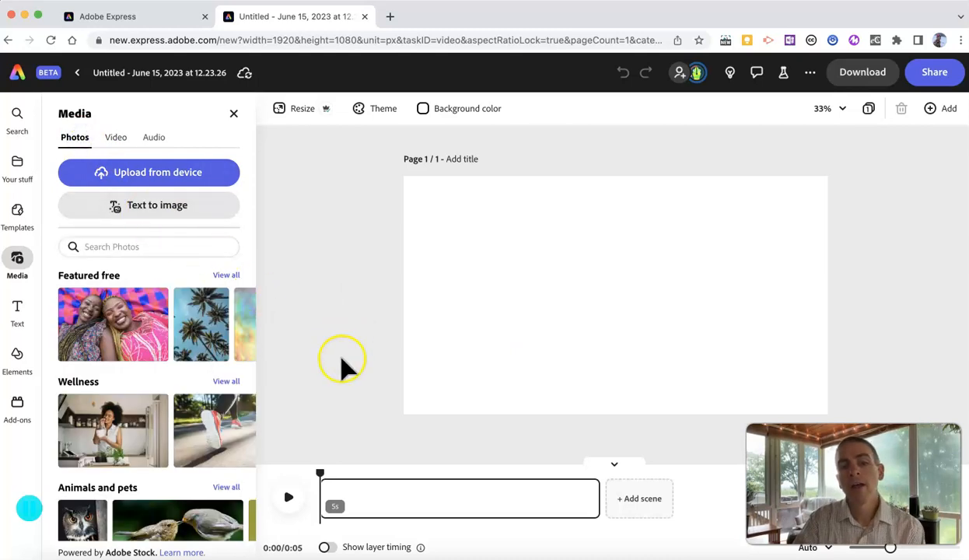
pyautogui.click(399, 497)
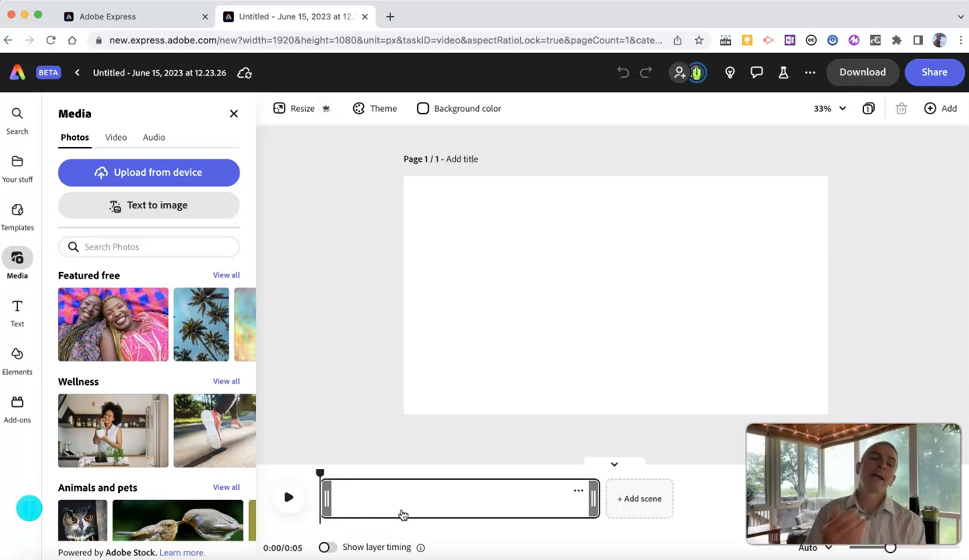
pyautogui.moveTo(432, 470)
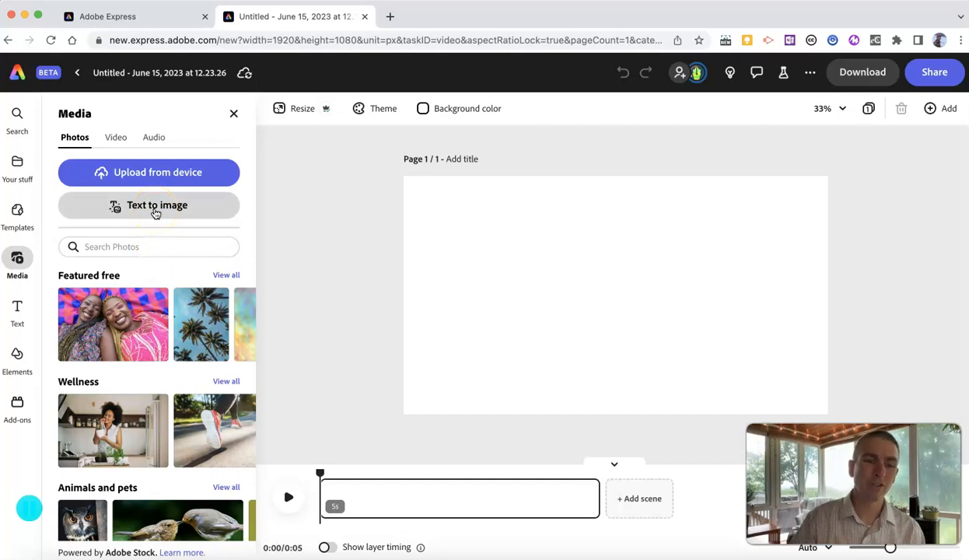
pyautogui.click(156, 204)
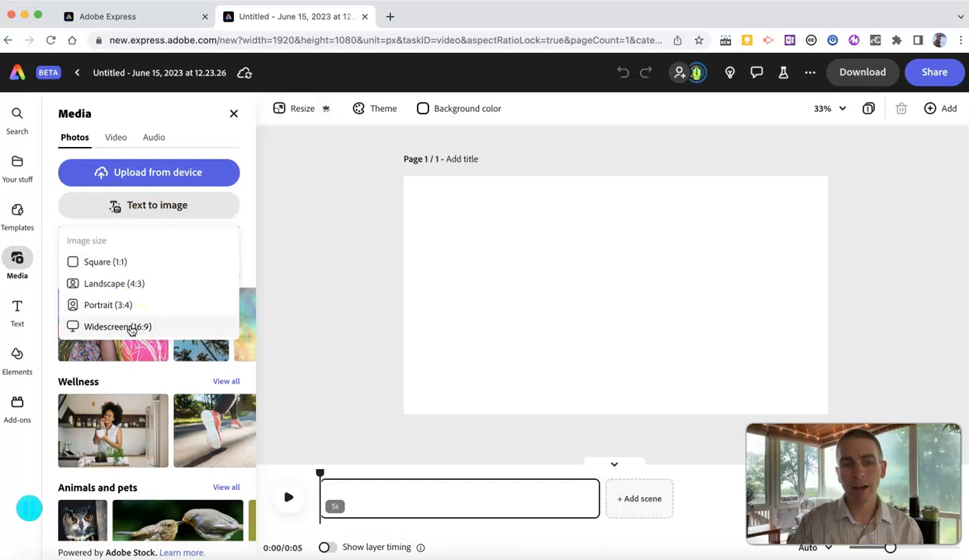
# Step: Generate a widescreen 'happy man with a puppy' AI image onto the canvas
pyautogui.click(148, 205)
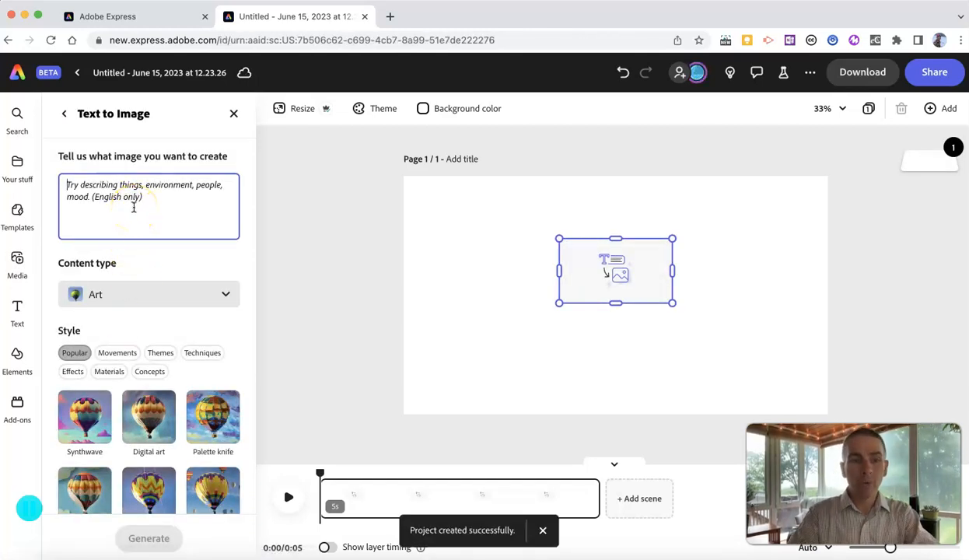
pyautogui.write('happy man with')
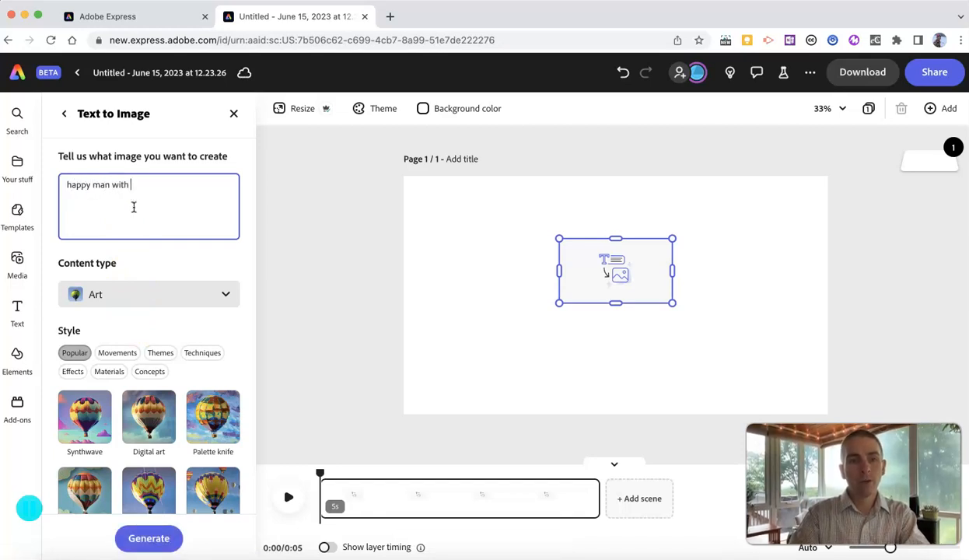
pyautogui.write('a pupp')
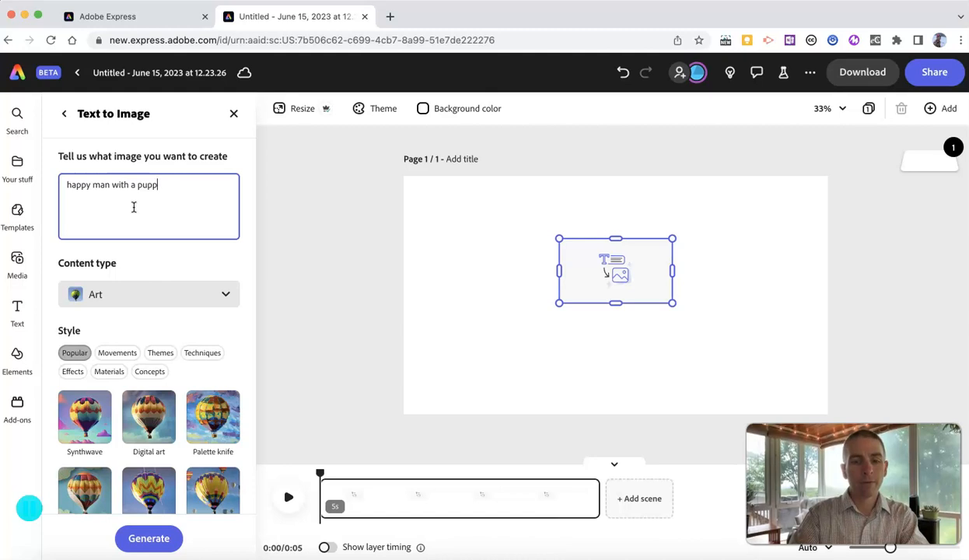
pyautogui.click(148, 538)
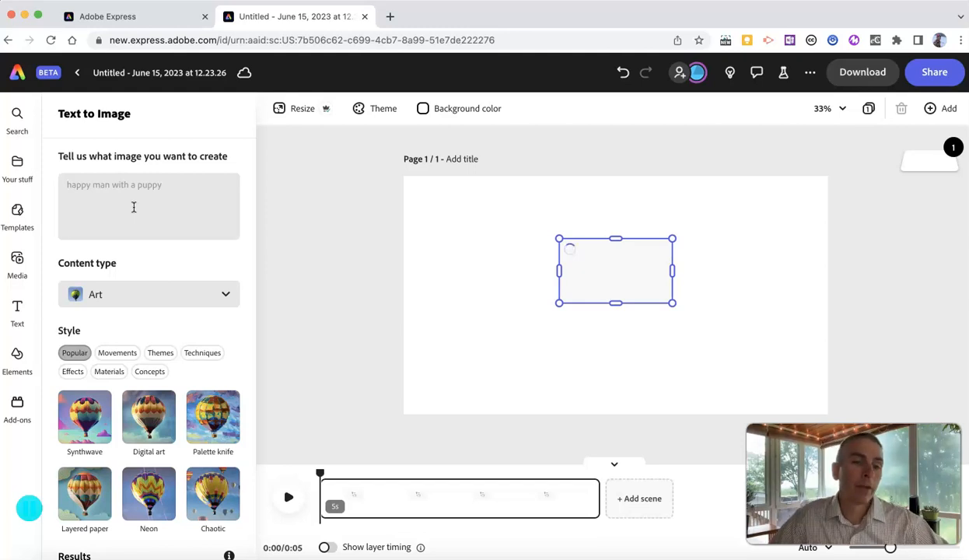
pyautogui.click(148, 538)
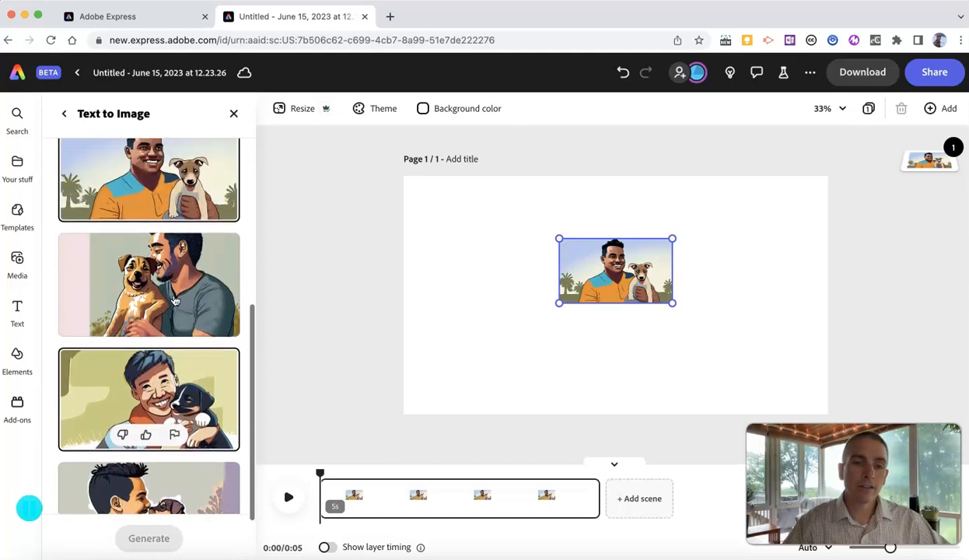
# Step: Scroll through the generated results and place the curly-haired man hugging a puppy
pyautogui.scroll(-3)
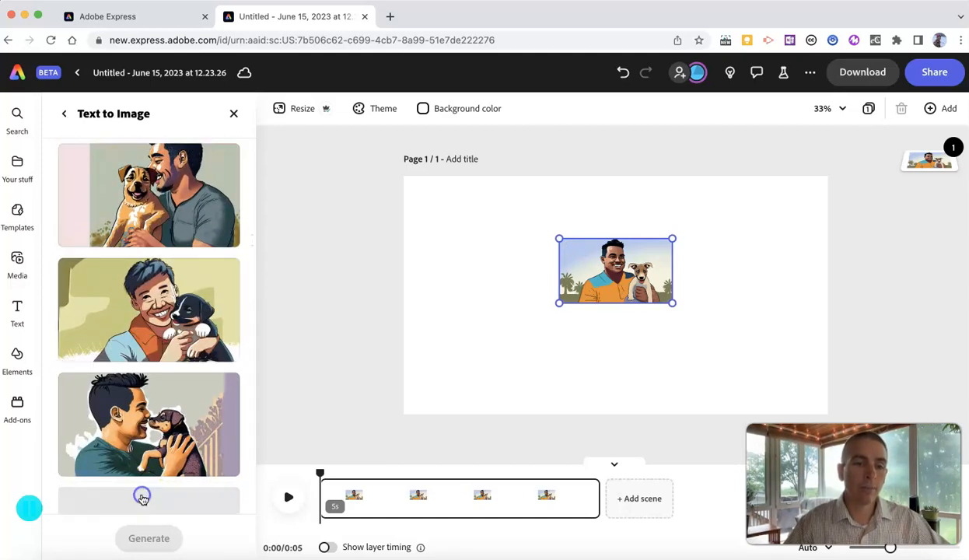
pyautogui.scroll(-3)
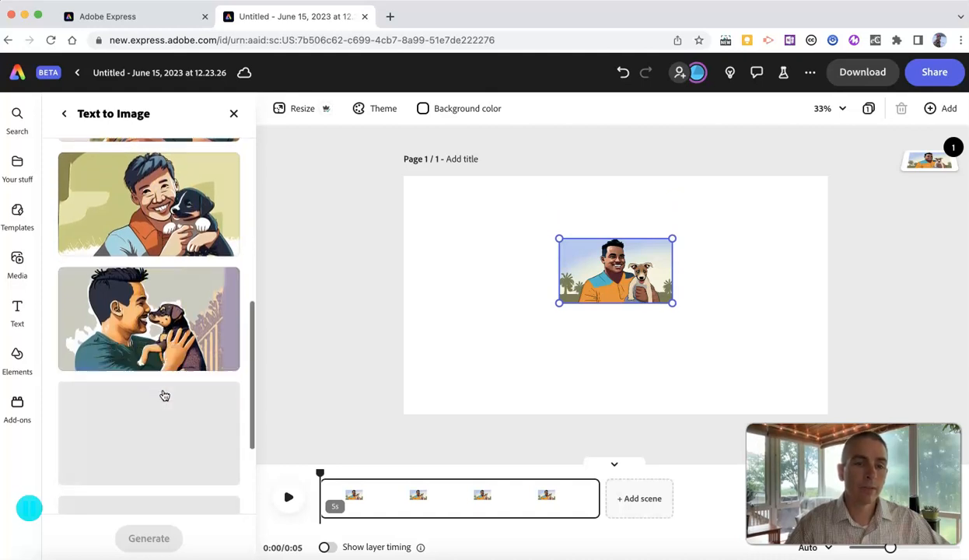
pyautogui.scroll(-3)
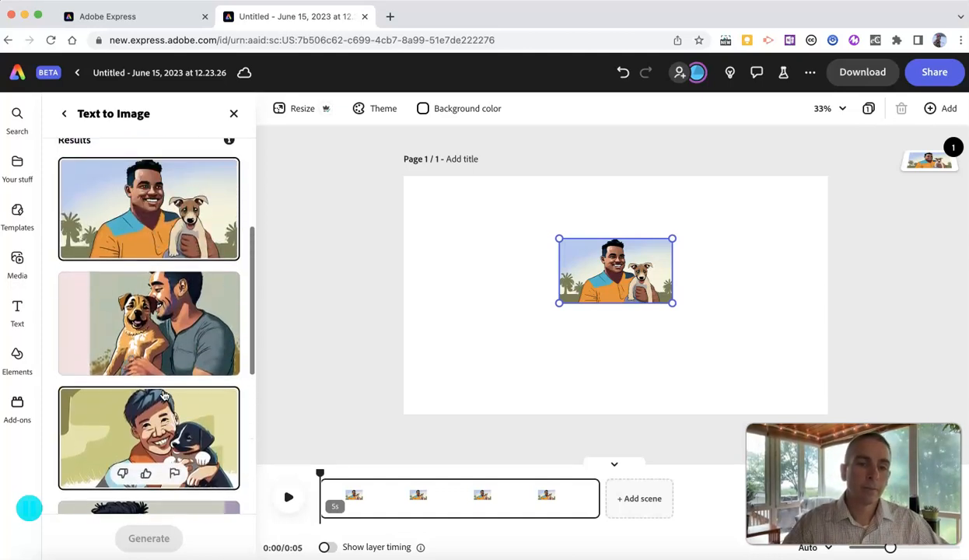
pyautogui.scroll(-3)
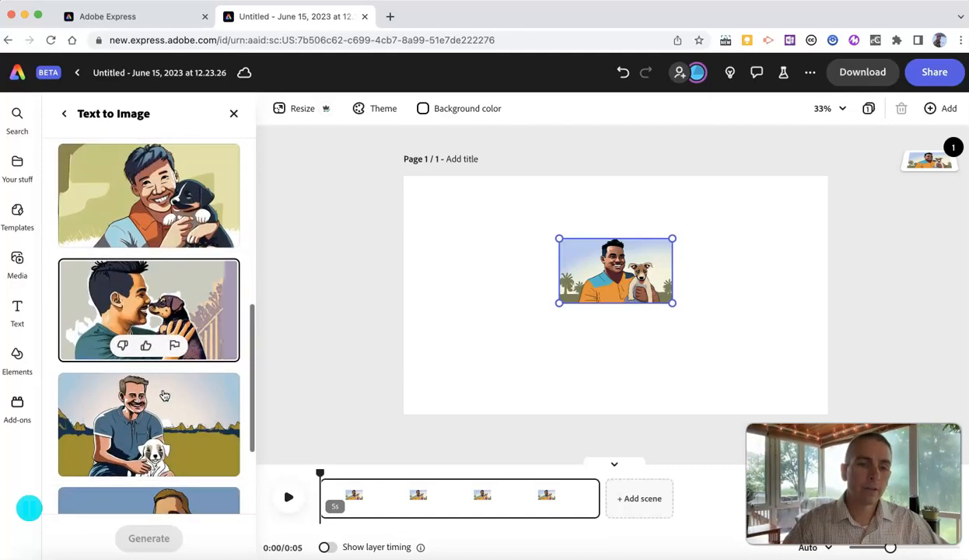
pyautogui.scroll(-3)
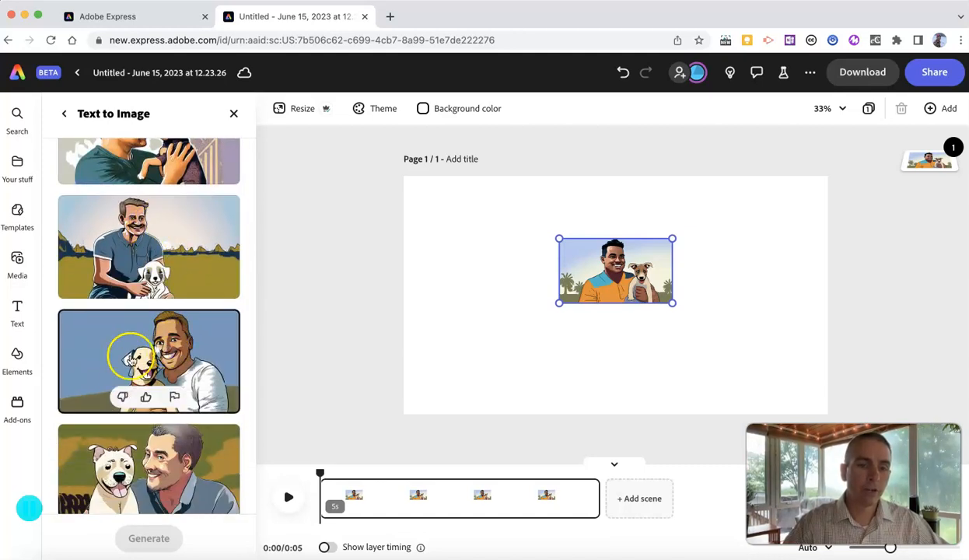
pyautogui.scroll(-3)
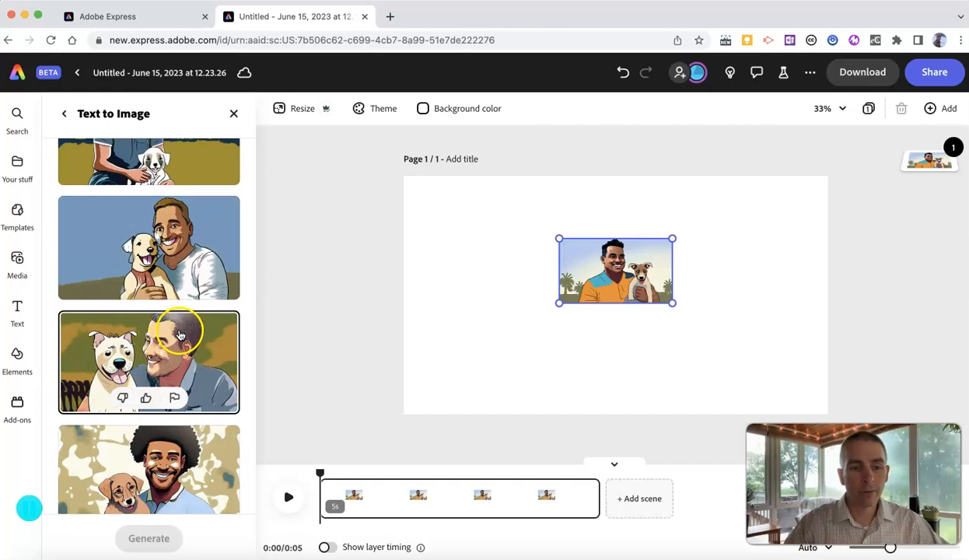
pyautogui.scroll(-3)
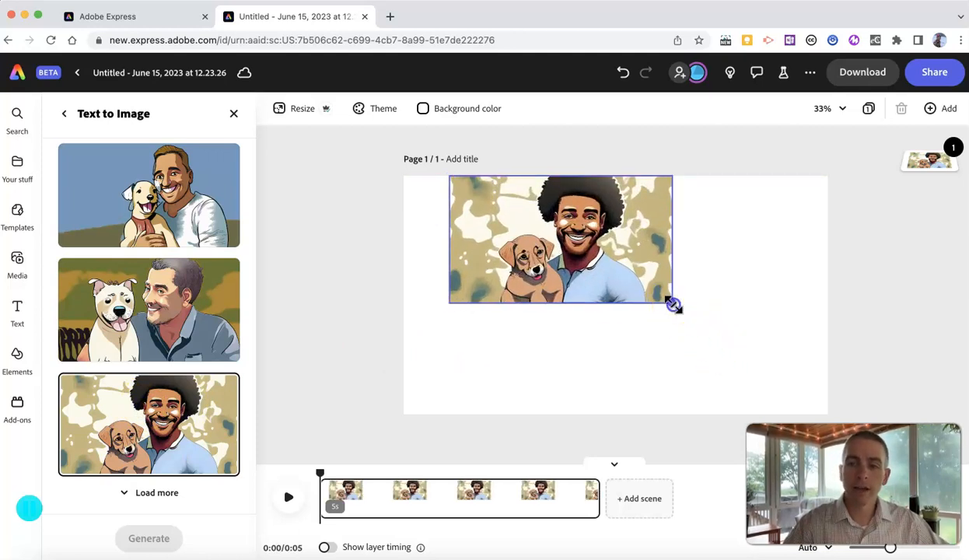
# Step: Stretch the curly-haired man-and-puppy picture to fill the whole scene, then show the text options
pyautogui.moveTo(673, 305); pyautogui.dragTo(443, 397)
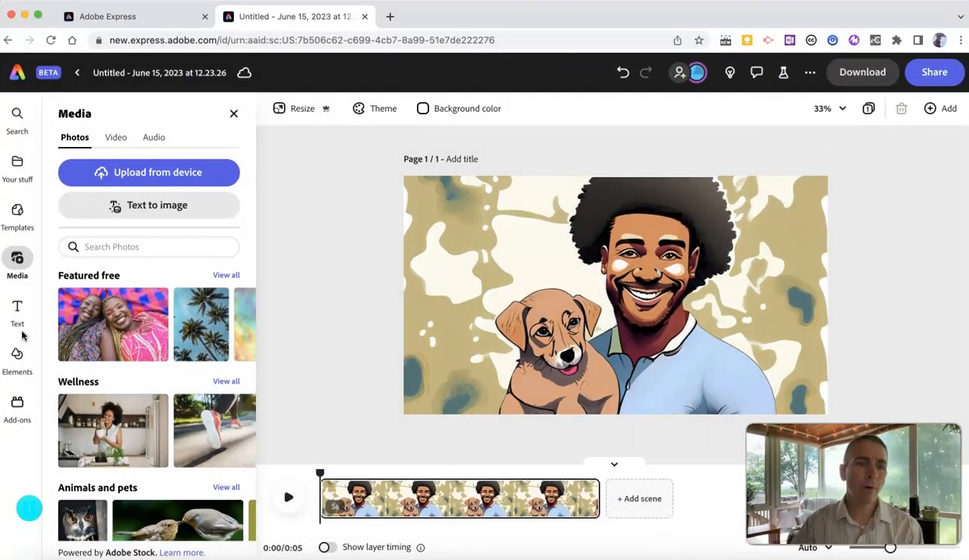
pyautogui.click(18, 310)
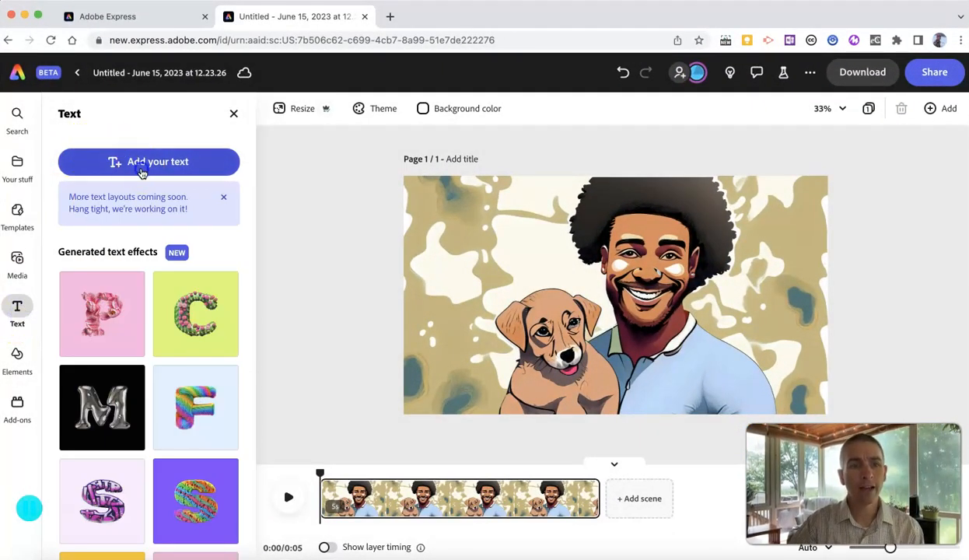
# Step: Add 'Happy Day!' text in a bold recommended style and move it toward the top-left
pyautogui.click(149, 161)
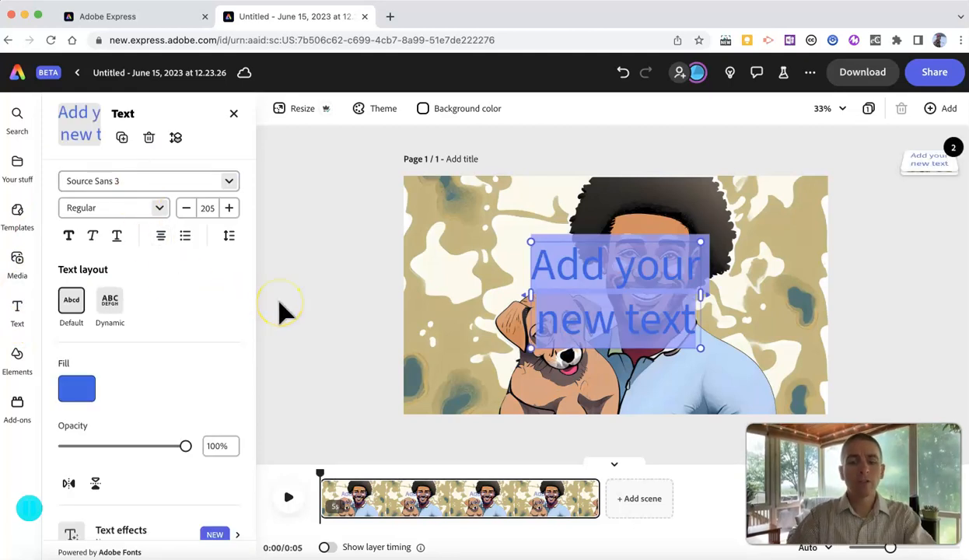
pyautogui.write('Happy Day!')
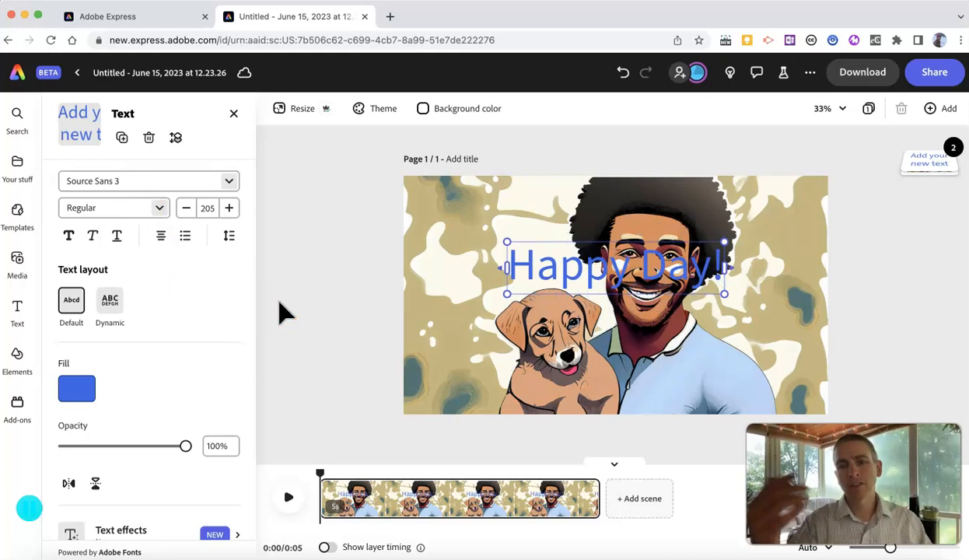
pyautogui.moveTo(168, 258)
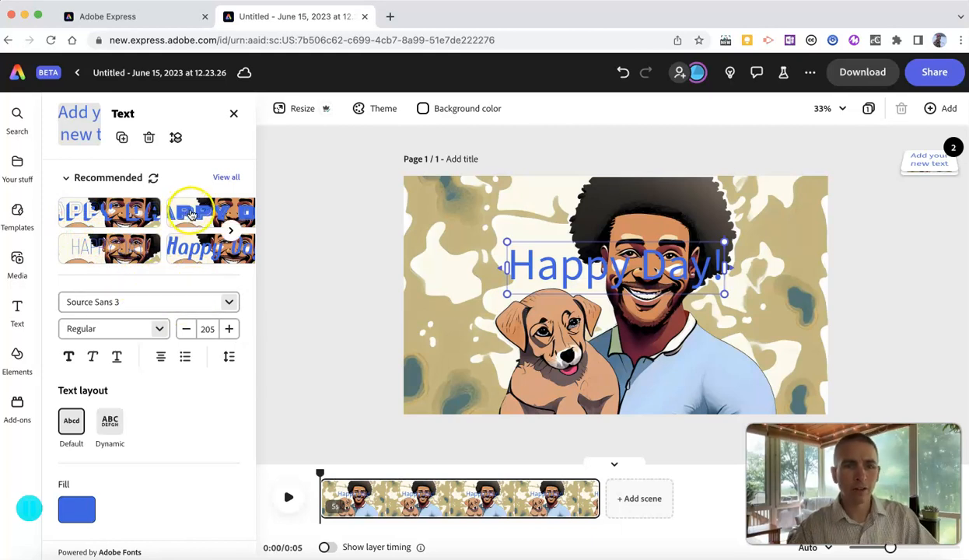
pyautogui.click(191, 212)
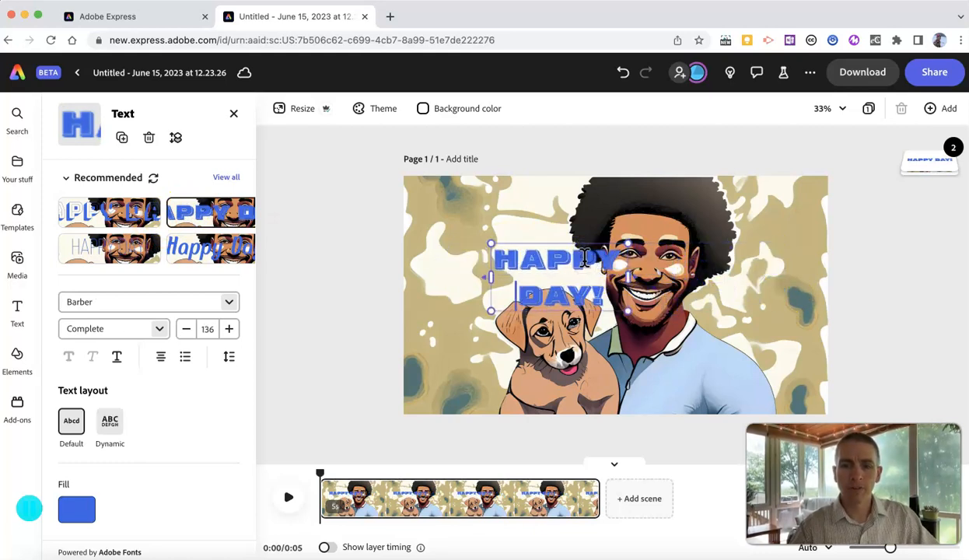
pyautogui.moveTo(555, 272); pyautogui.dragTo(473, 253)
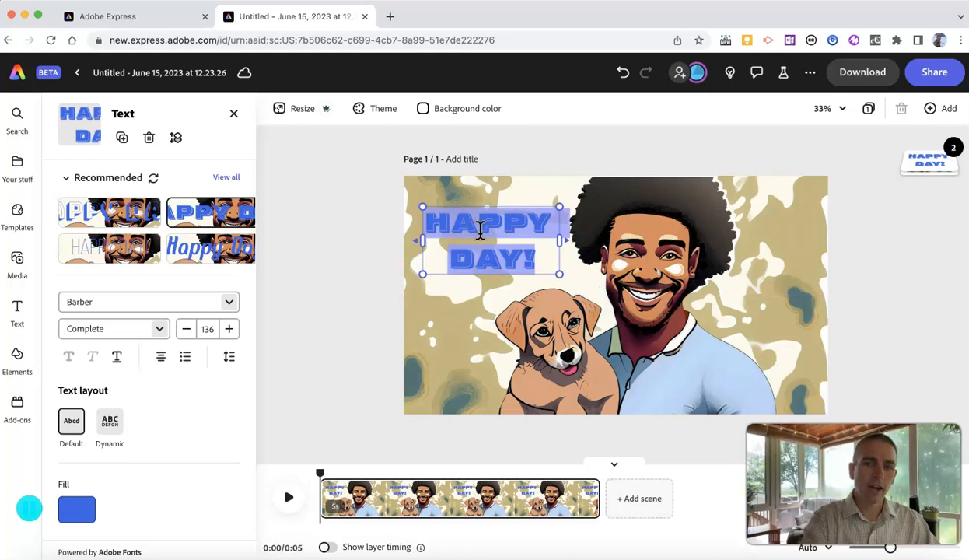
pyautogui.scroll(-3)
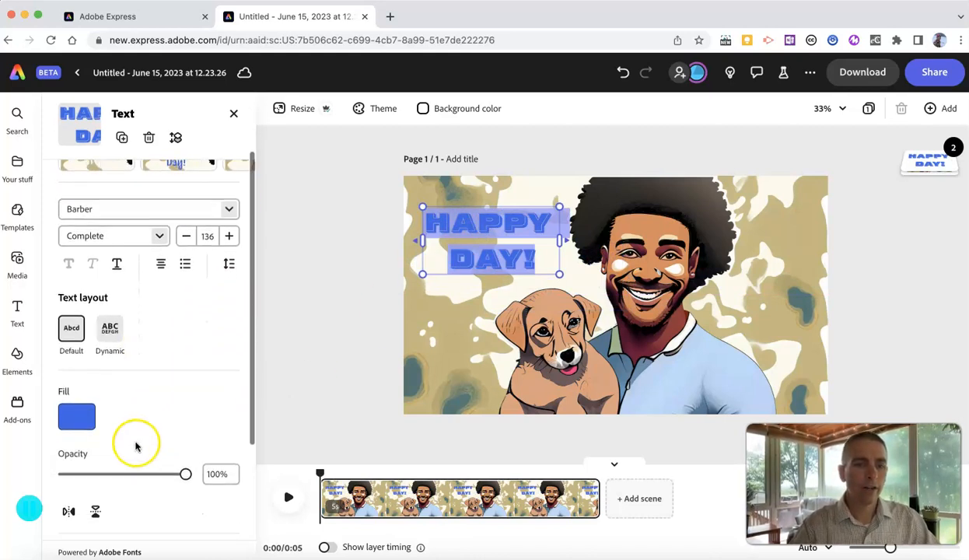
# Step: Recolour the HAPPY DAY! title green and nudge it to the top-left
pyautogui.click(76, 416)
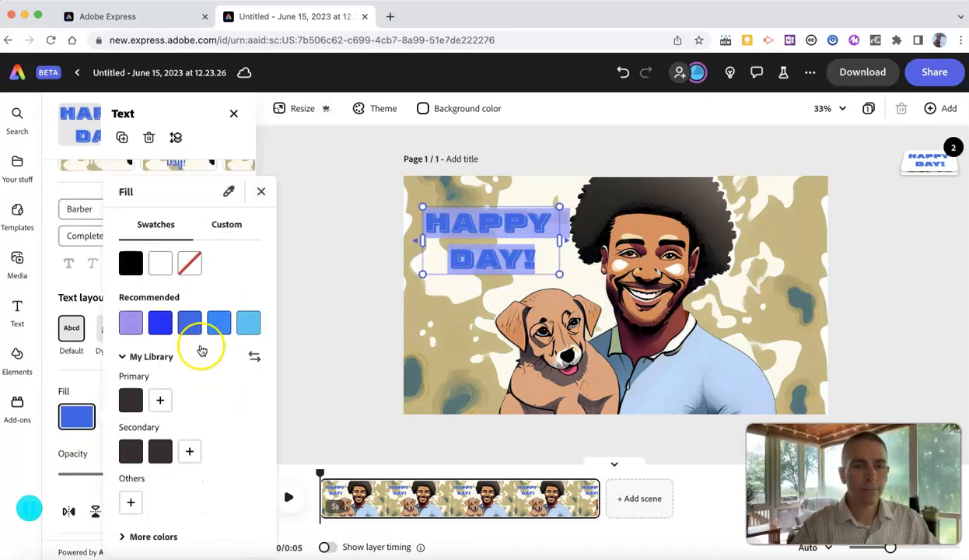
pyautogui.click(226, 224)
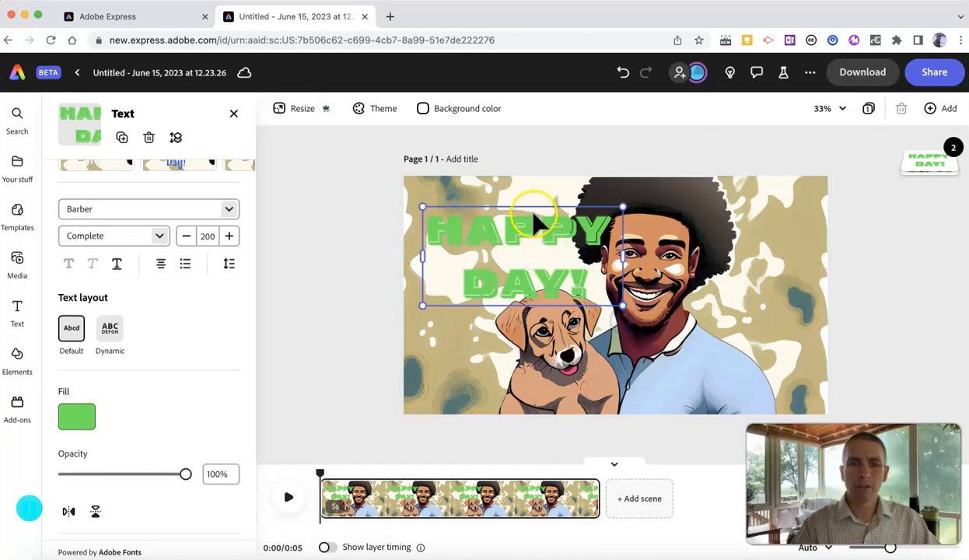
pyautogui.moveTo(532, 221); pyautogui.dragTo(517, 221)
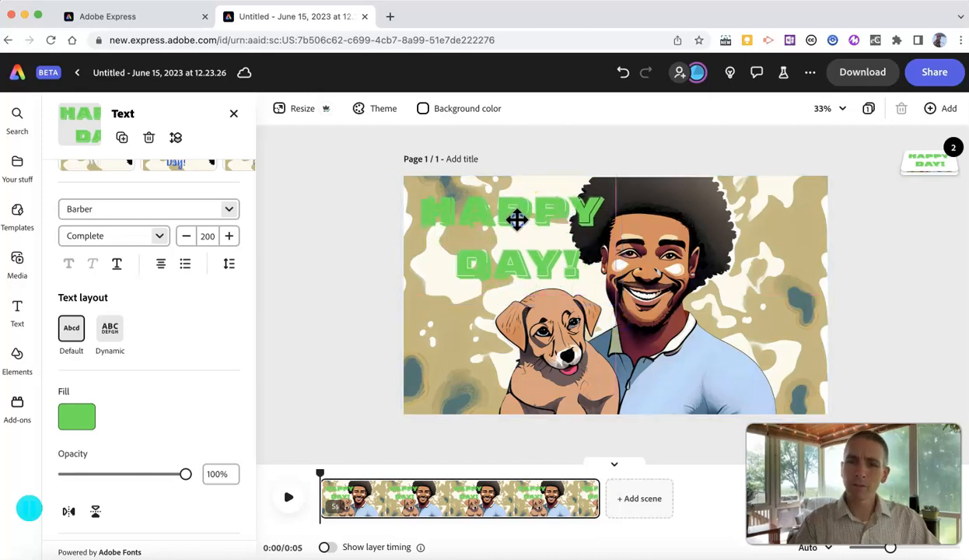
pyautogui.click(516, 220)
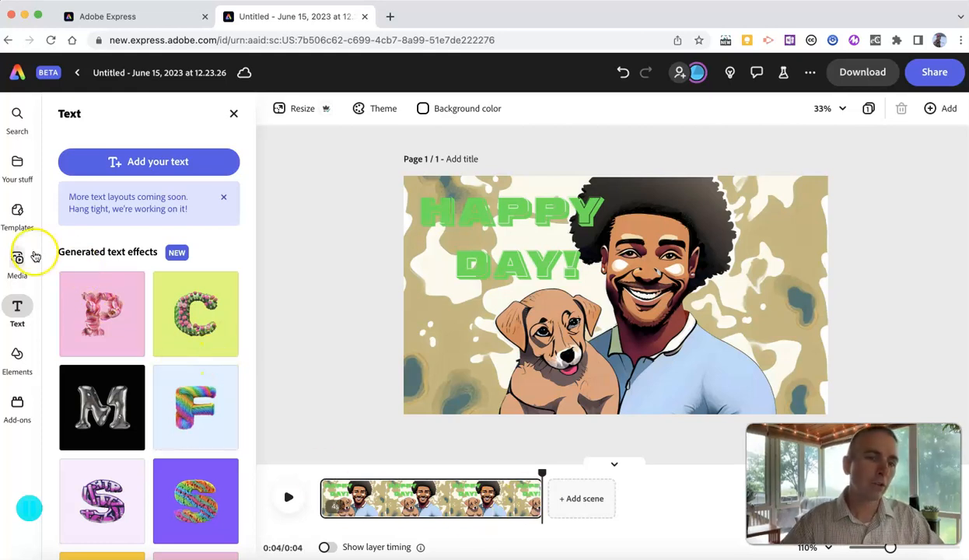
# Step: Generate widescreen AI images of a happy woman with a kitten and place the grey-cat result
pyautogui.click(17, 258)
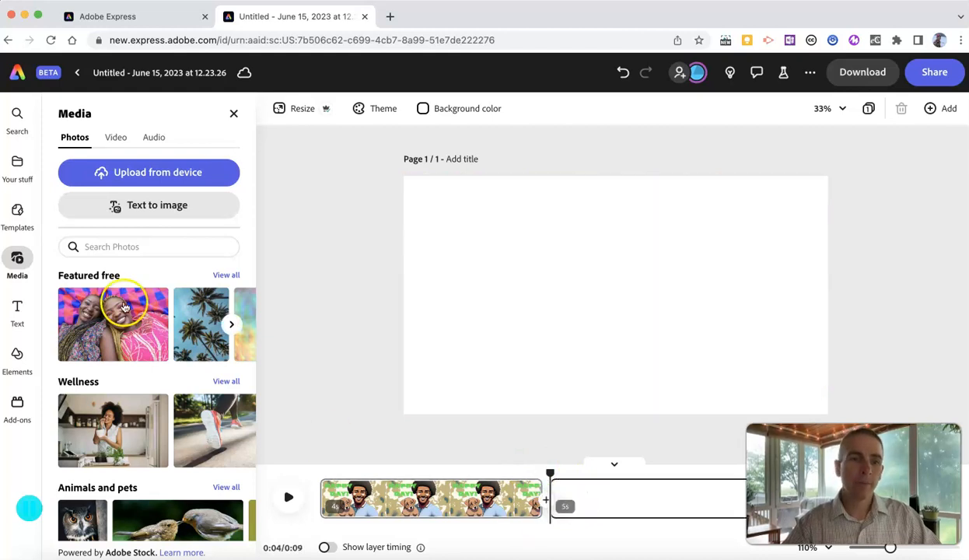
pyautogui.click(158, 204)
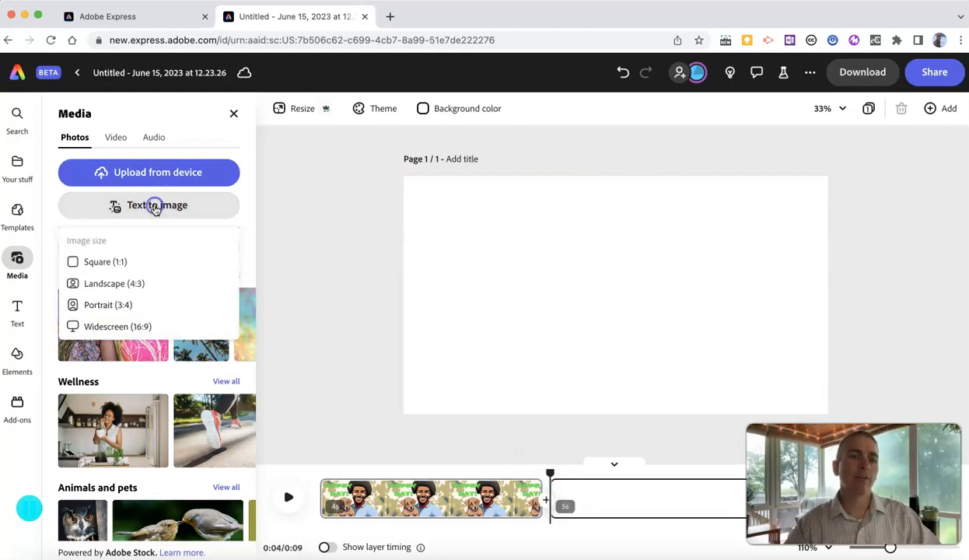
pyautogui.click(156, 205)
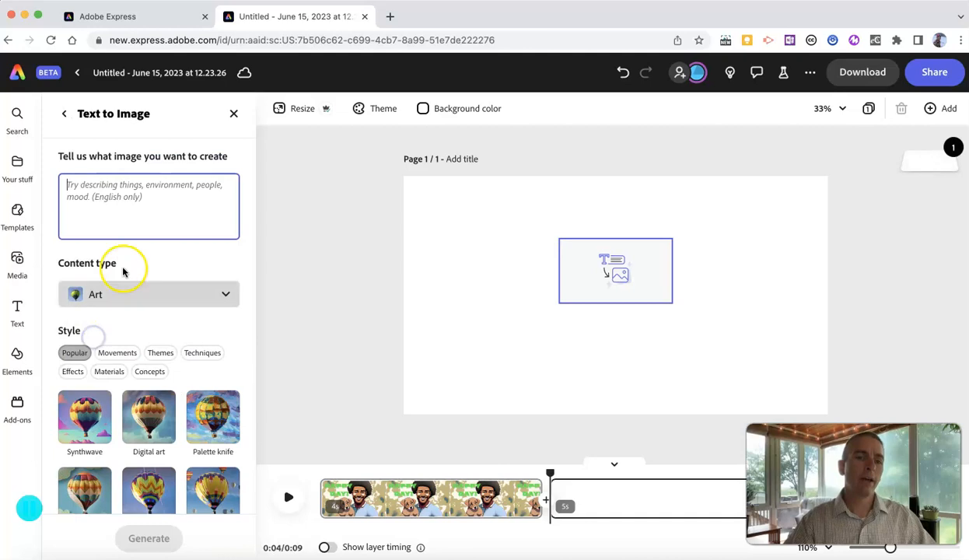
pyautogui.click(615, 271)
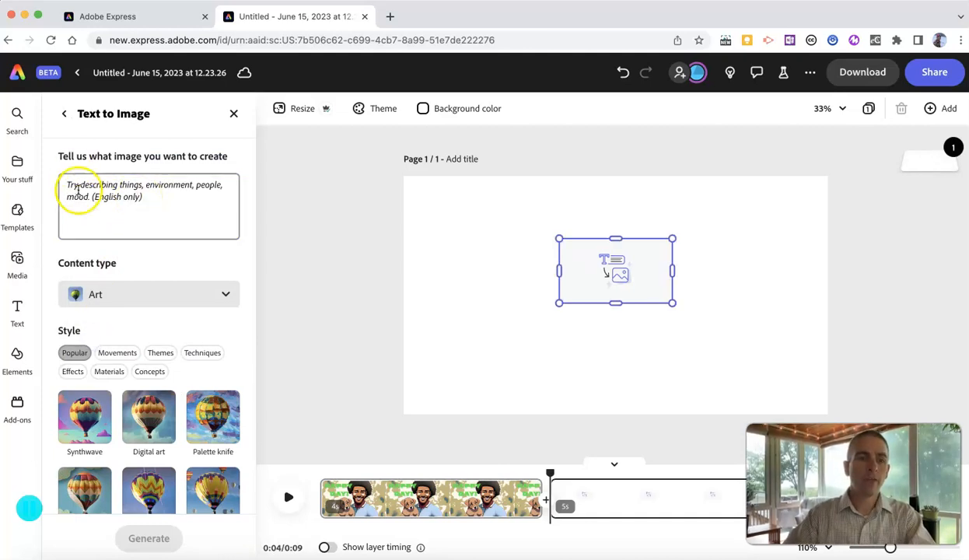
pyautogui.write('w')
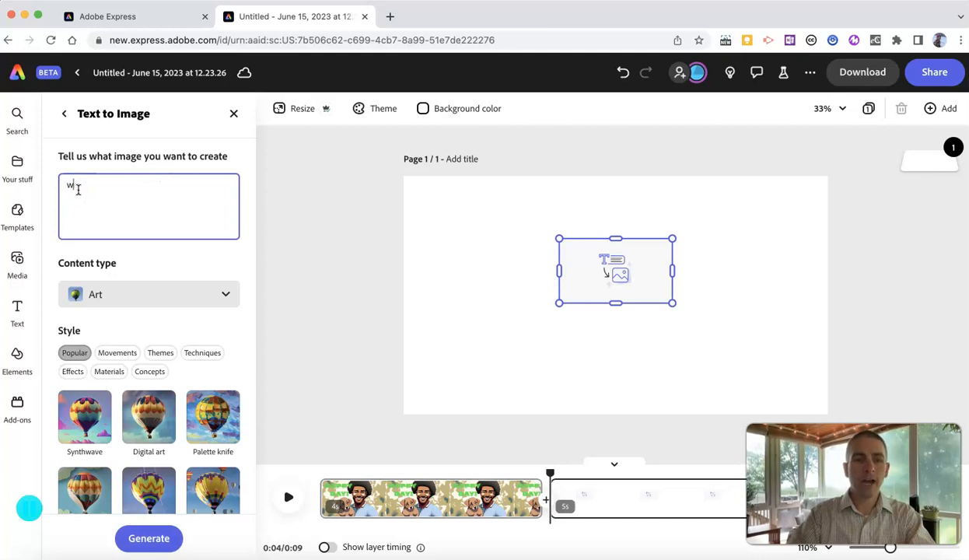
pyautogui.write('happy wo')
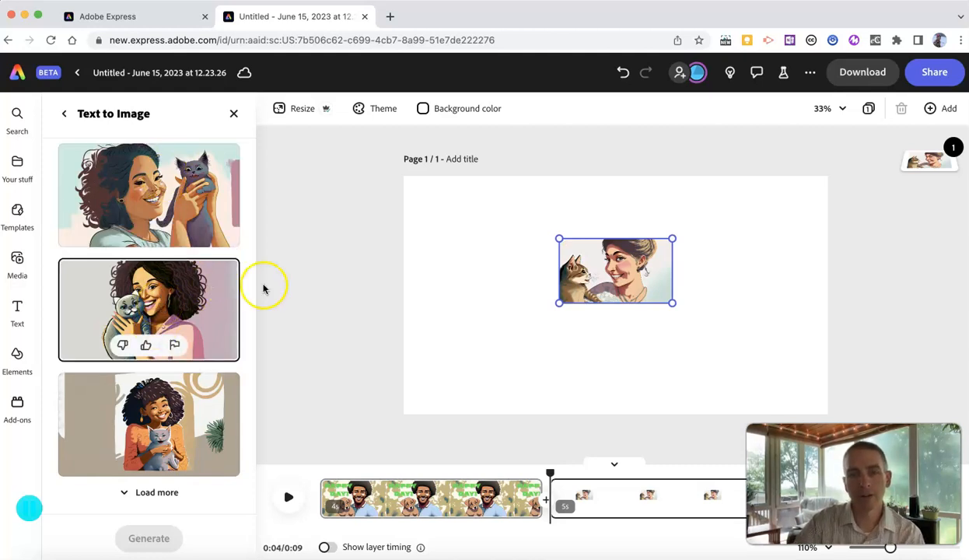
pyautogui.click(149, 308)
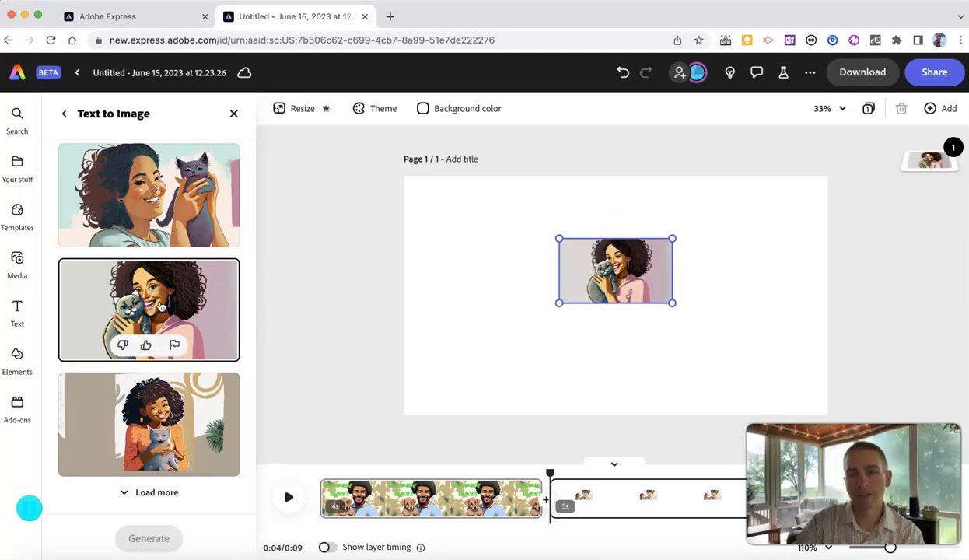
# Step: Scroll to the woman-with-tabby-kitten picture and enlarge it to fill scene two
pyautogui.scroll(-3)
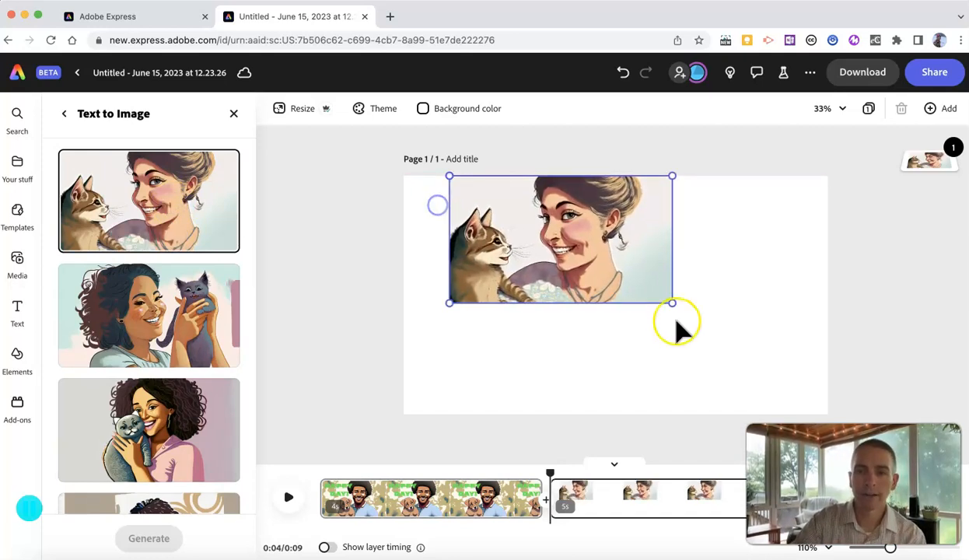
pyautogui.moveTo(672, 303); pyautogui.dragTo(821, 389)
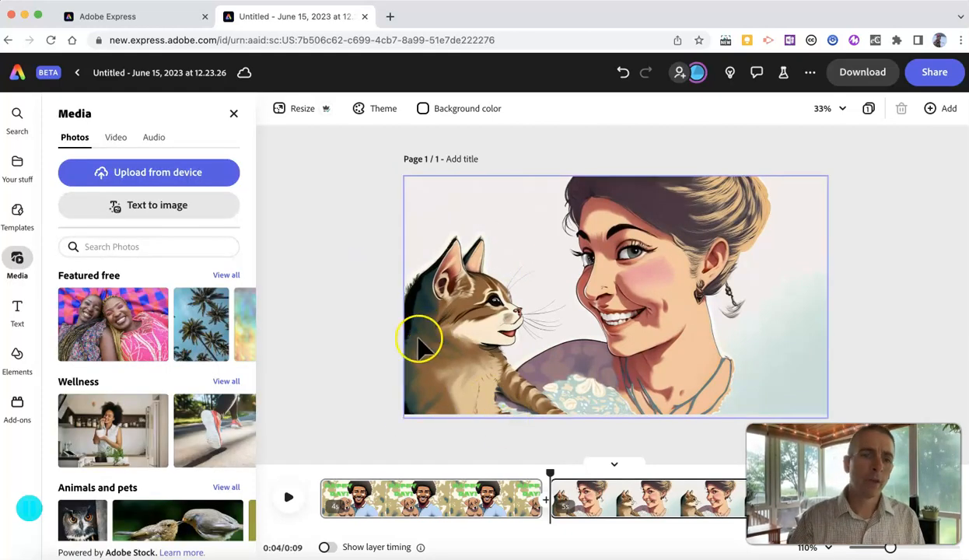
pyautogui.moveTo(556, 393)
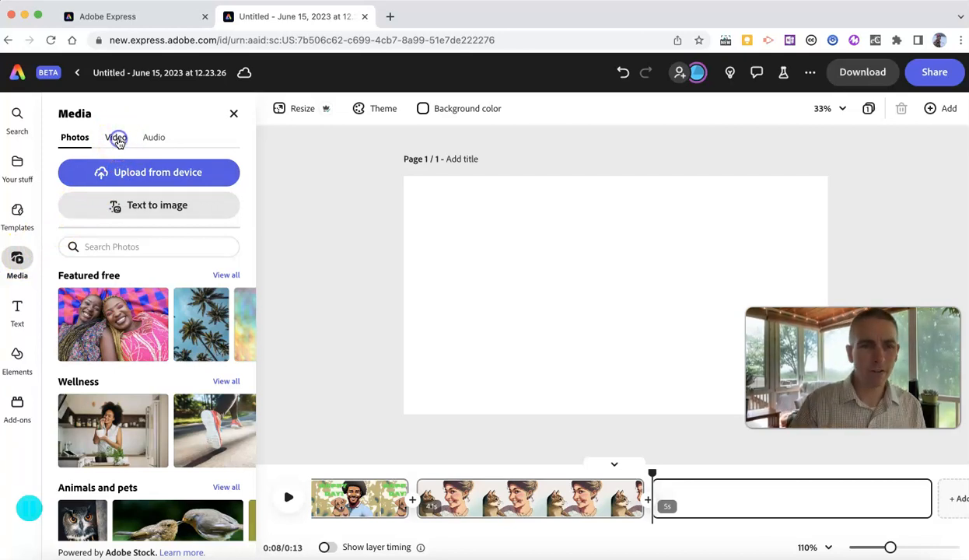
# Step: Search stock videos for 'playful kitten' and add the fluffy tabby kitten clip as the third scene
pyautogui.click(114, 137)
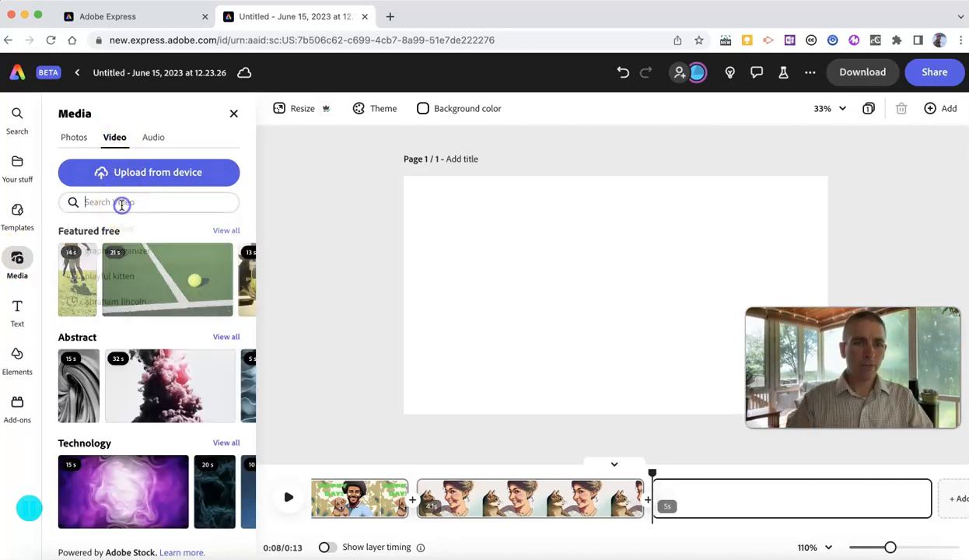
pyautogui.click(148, 202)
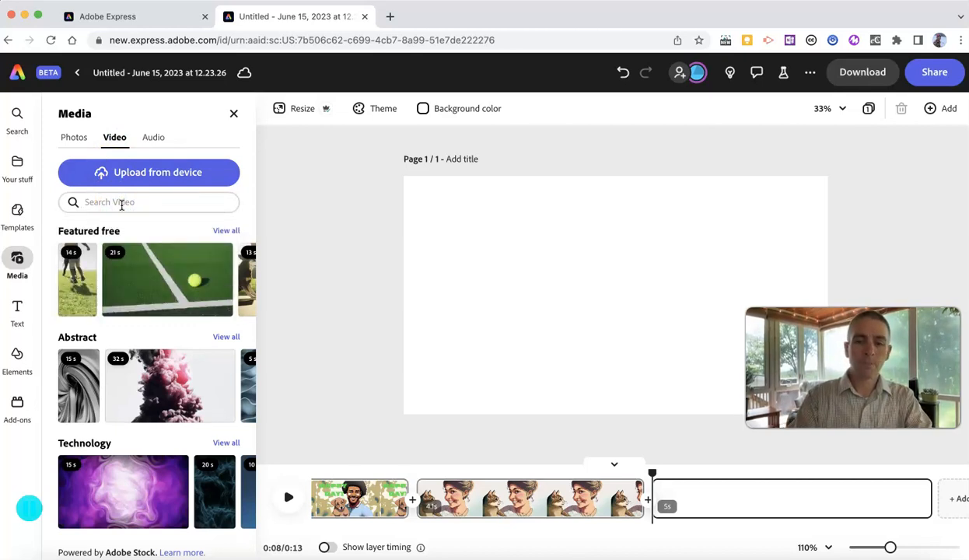
pyautogui.click(148, 202)
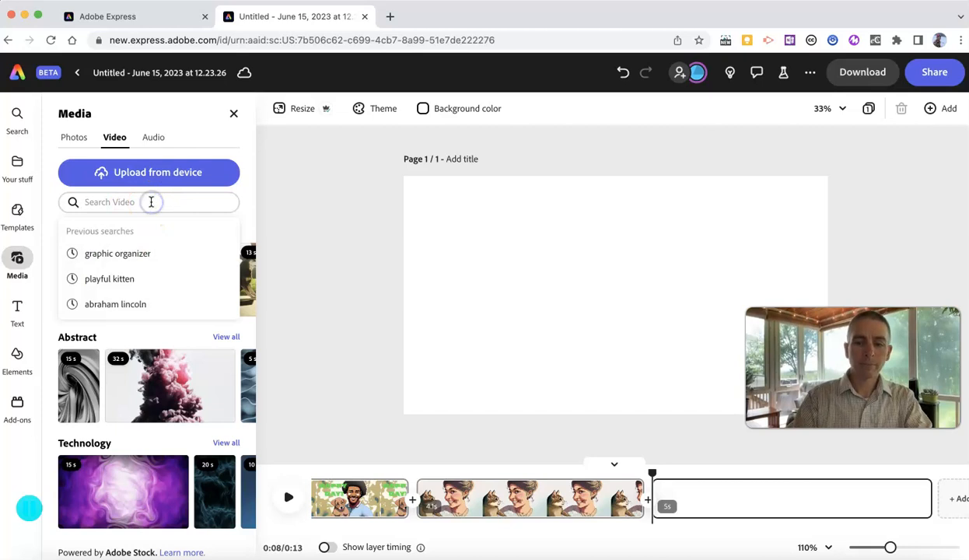
pyautogui.write('playful kit')
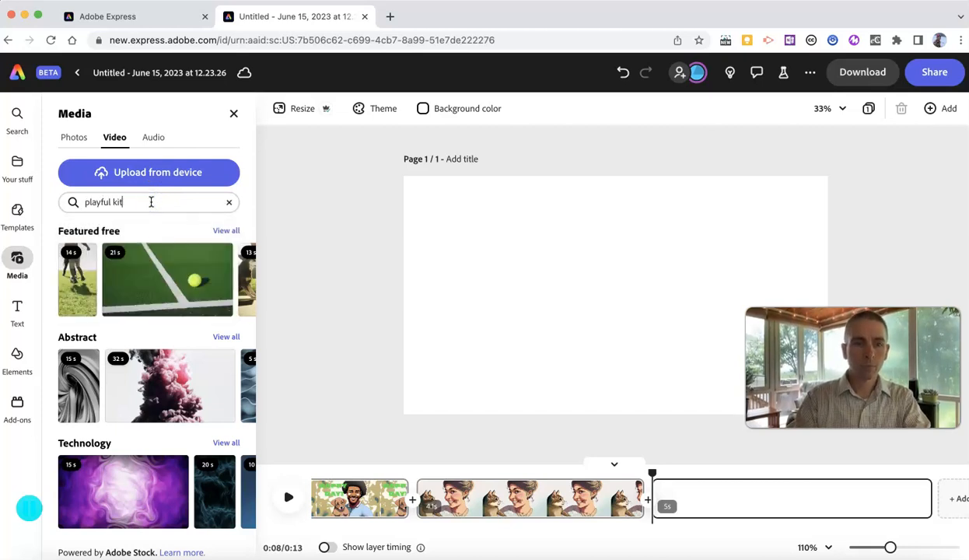
pyautogui.press('enter')
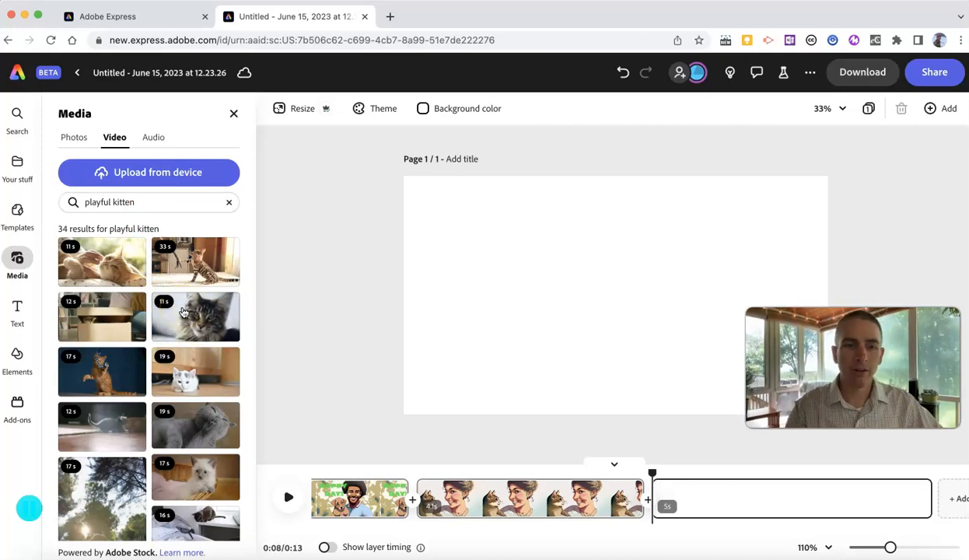
pyautogui.click(195, 316)
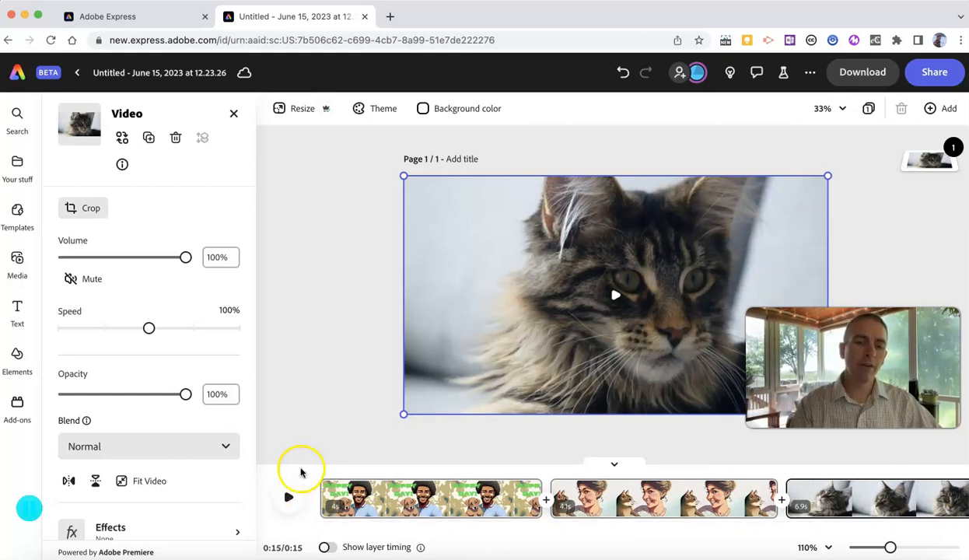
pyautogui.click(17, 265)
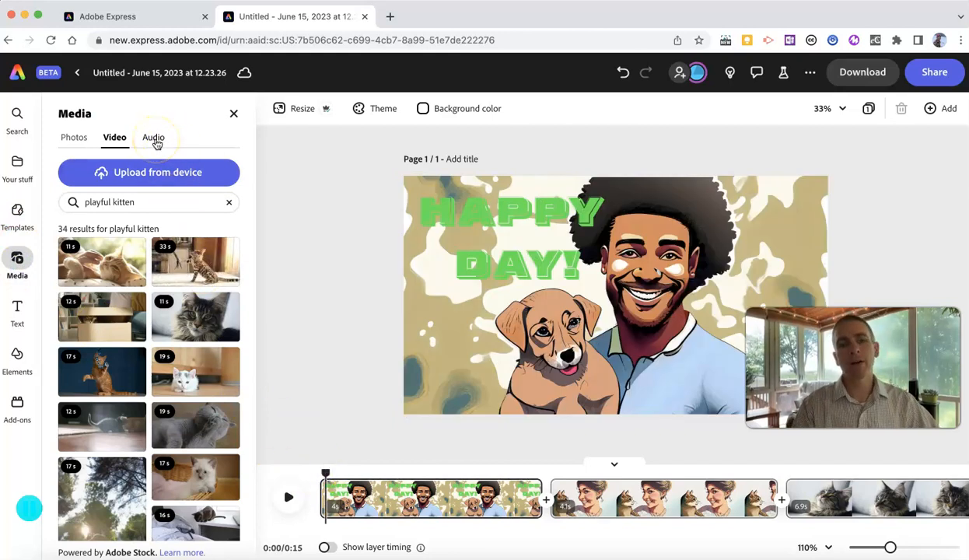
# Step: Switch to the stock audio library, where the 'playful kitten' search shows no results
pyautogui.click(154, 137)
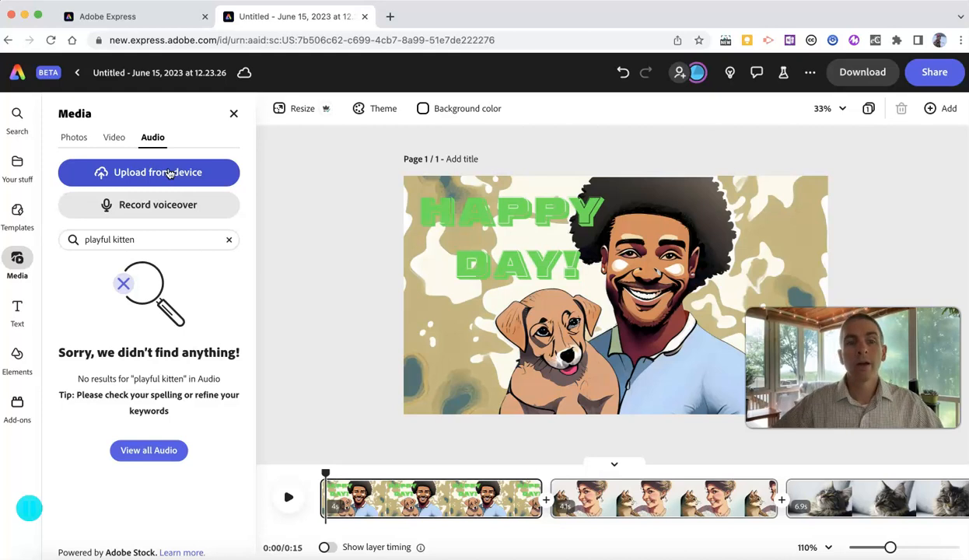
# Step: Clear the audio search, add 'Happy Family Loop' as background music, and briefly preview it
pyautogui.click(229, 239)
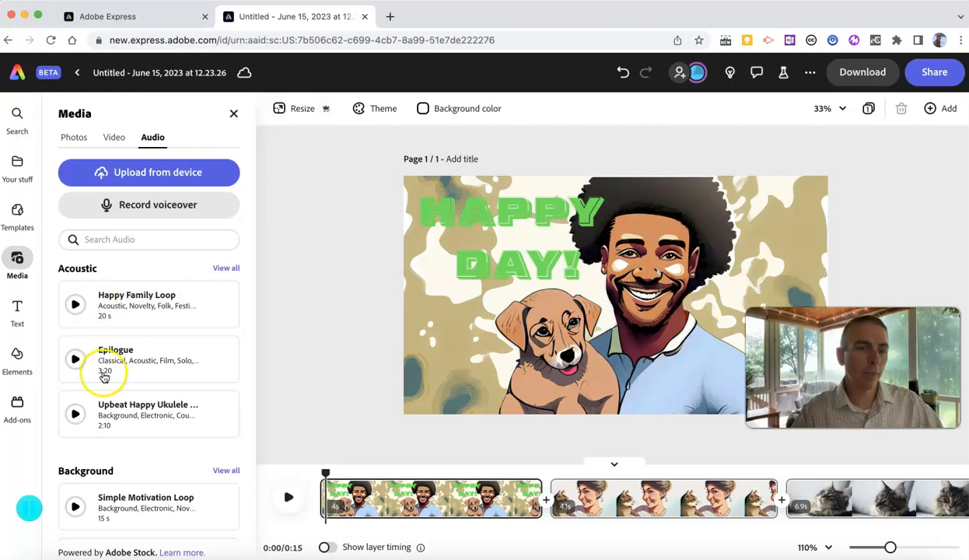
pyautogui.moveTo(115, 309)
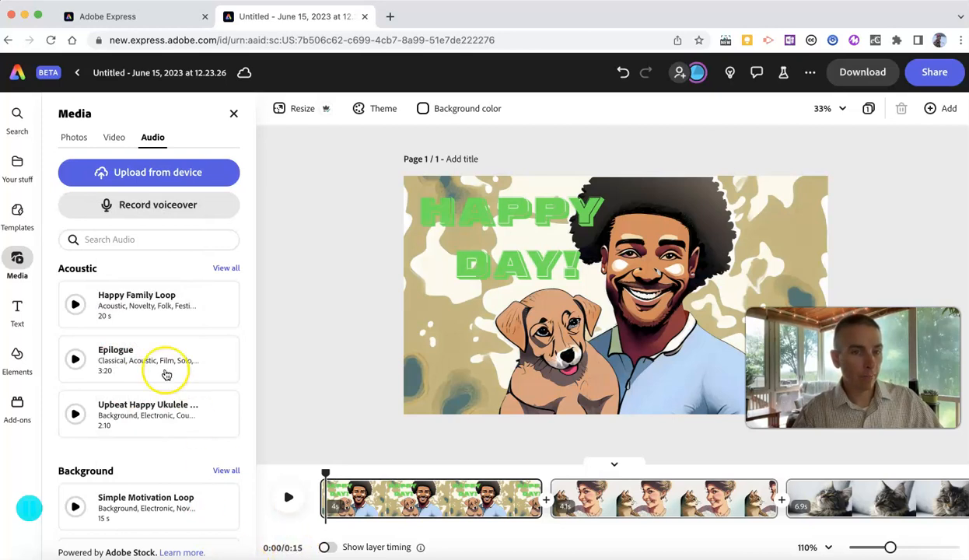
pyautogui.moveTo(142, 310)
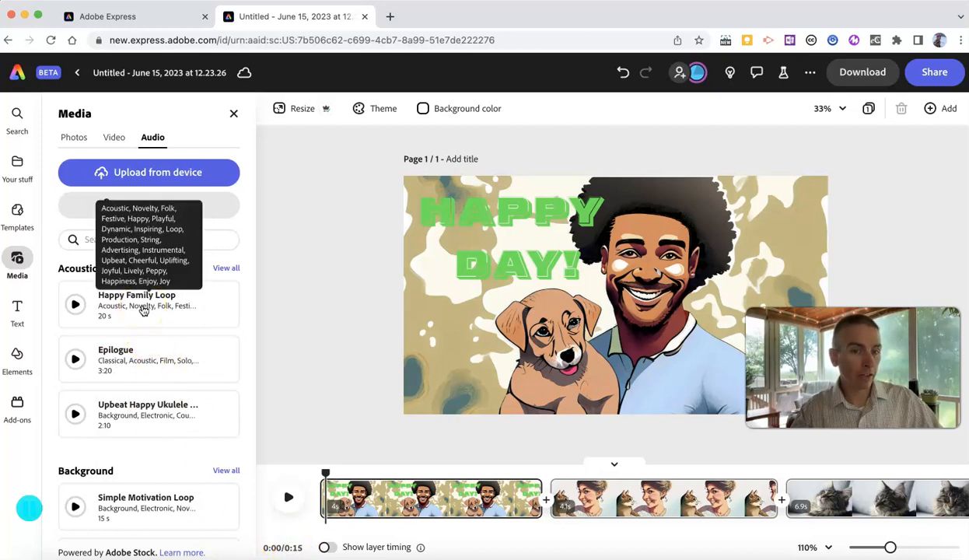
pyautogui.click(148, 304)
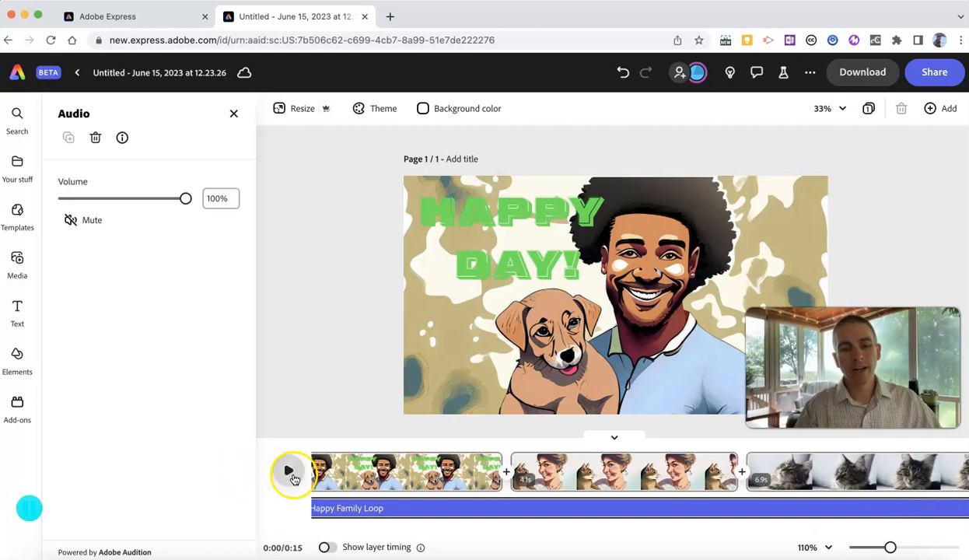
pyautogui.click(289, 473)
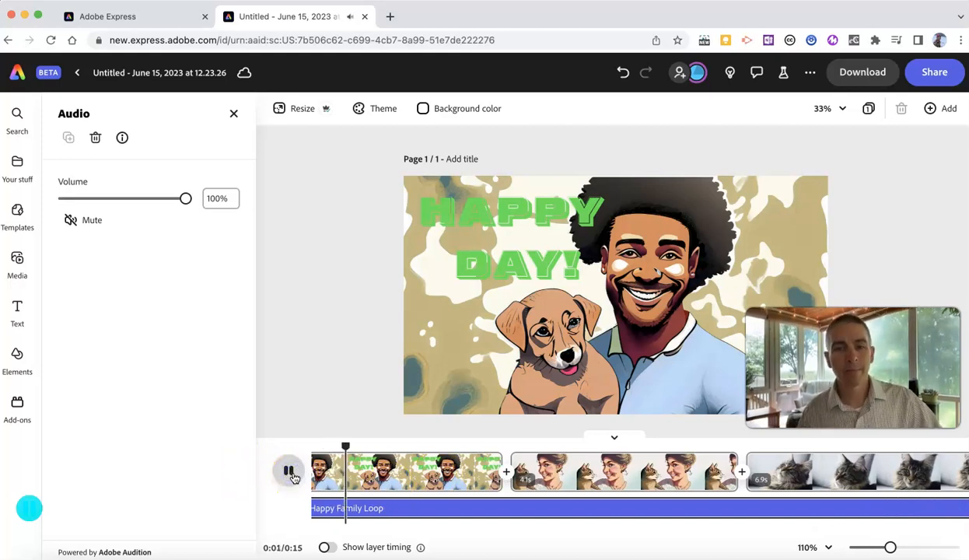
pyautogui.click(289, 472)
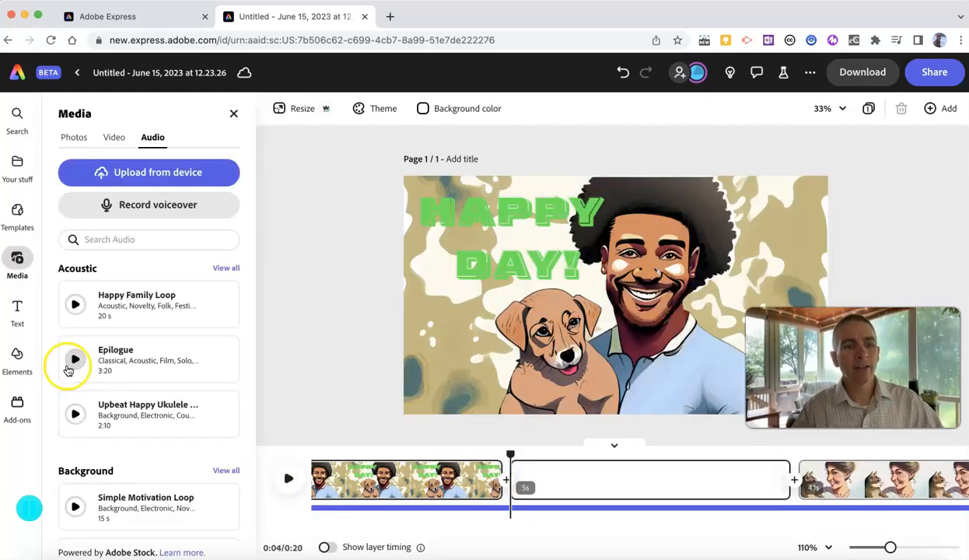
# Step: Fill the blank scene with a peach brush stroke, enlarged to page height and centred, then preview
pyautogui.click(17, 360)
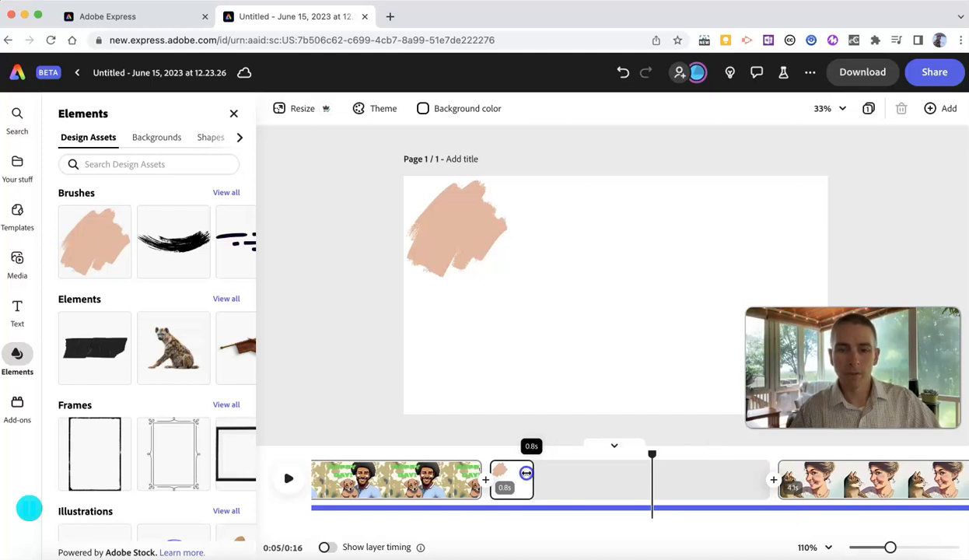
pyautogui.click(456, 228)
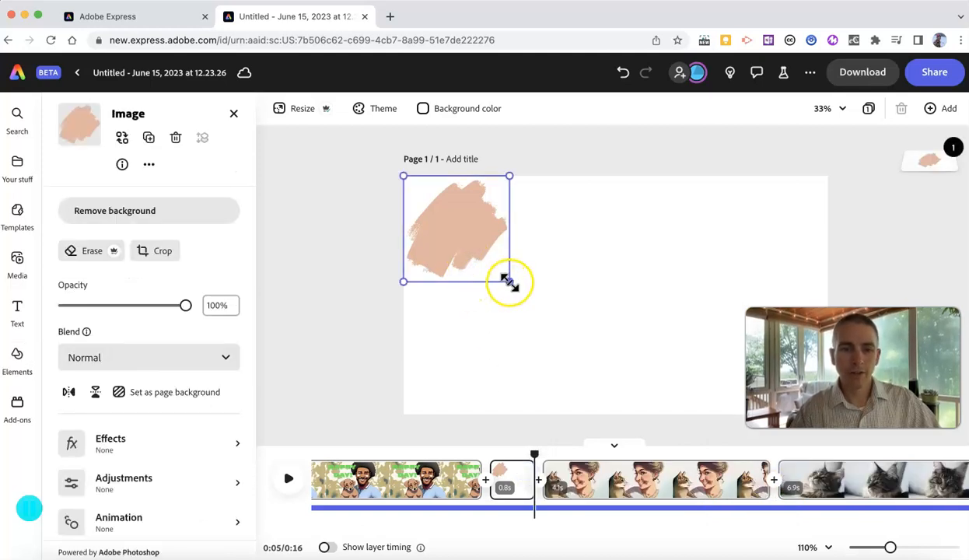
pyautogui.moveTo(509, 284); pyautogui.dragTo(641, 414)
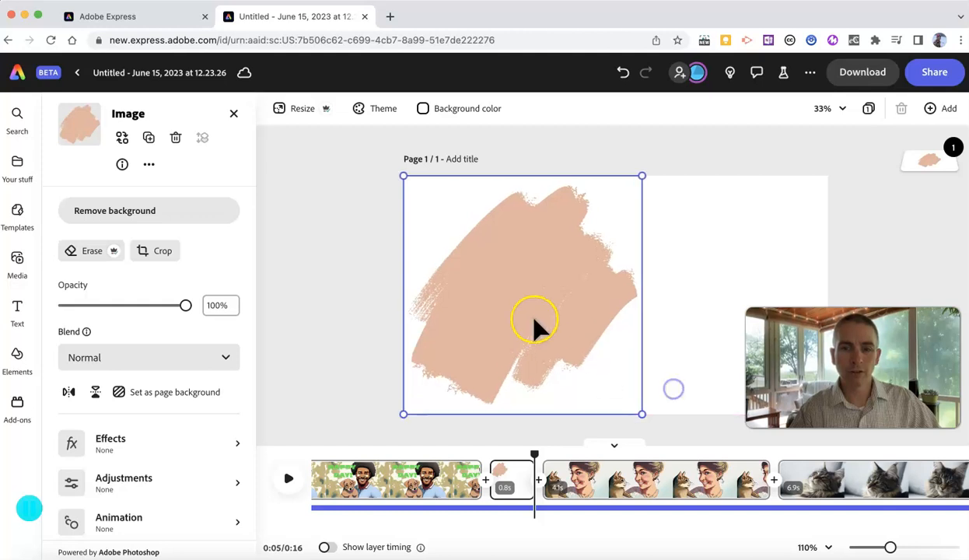
pyautogui.moveTo(534, 319); pyautogui.dragTo(632, 319)
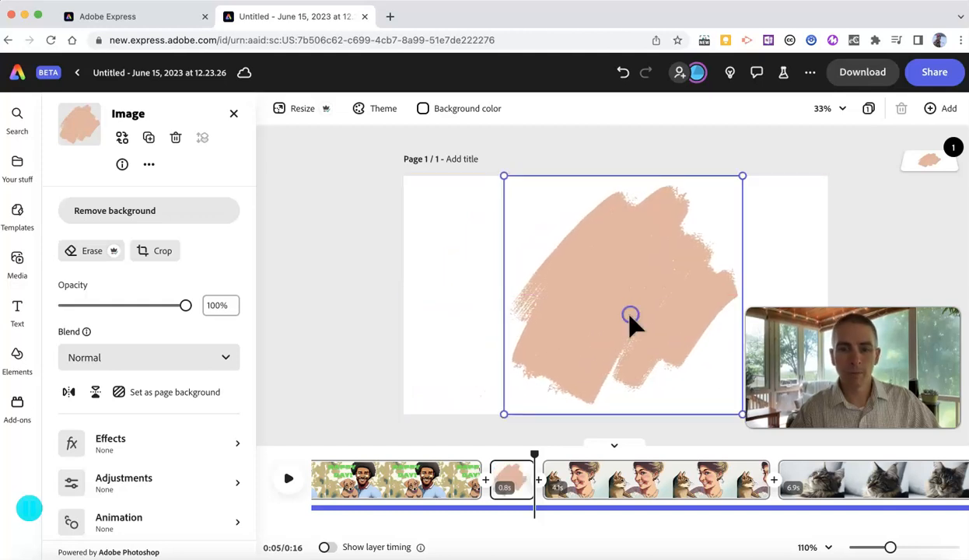
pyautogui.click(17, 359)
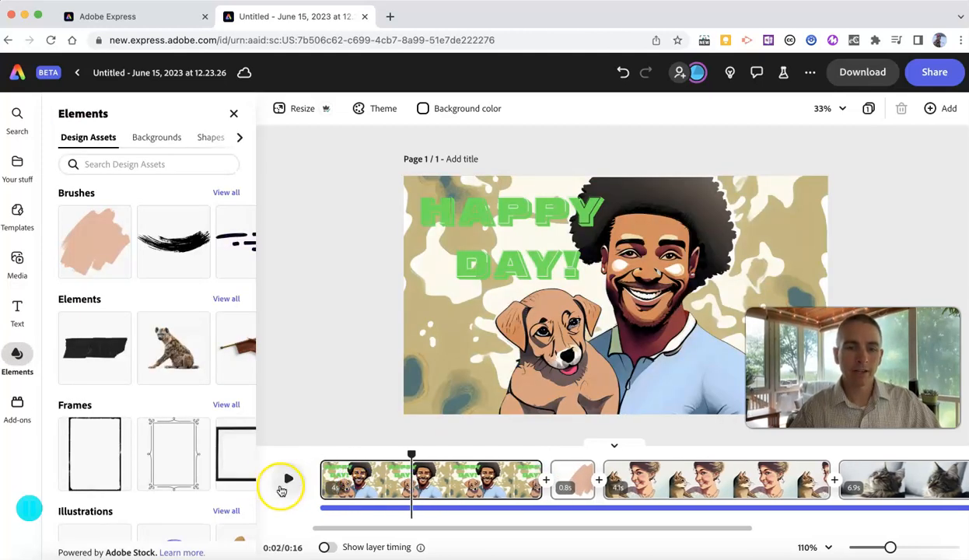
pyautogui.click(288, 478)
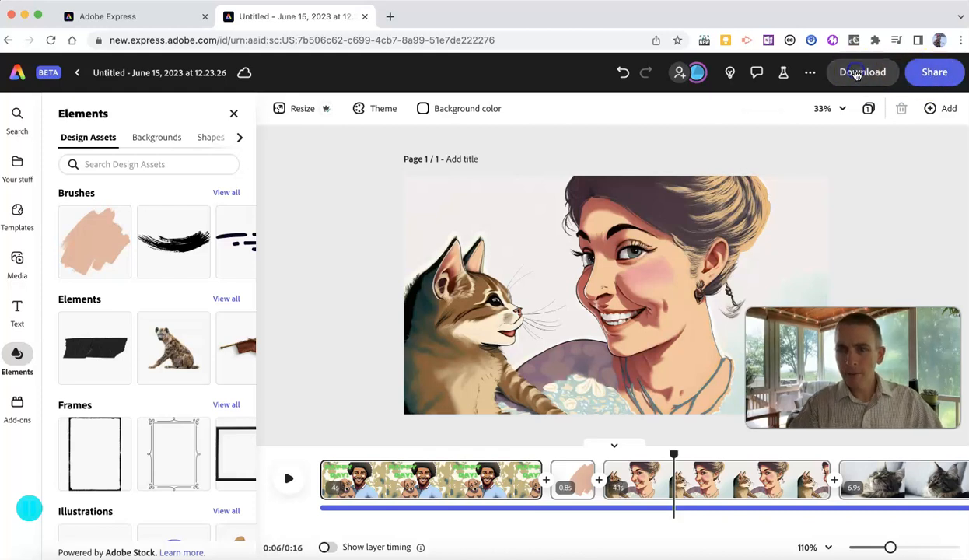
# Step: Show the Download options for the 16-second video, set to MP4 at 1080 resolution
pyautogui.click(862, 71)
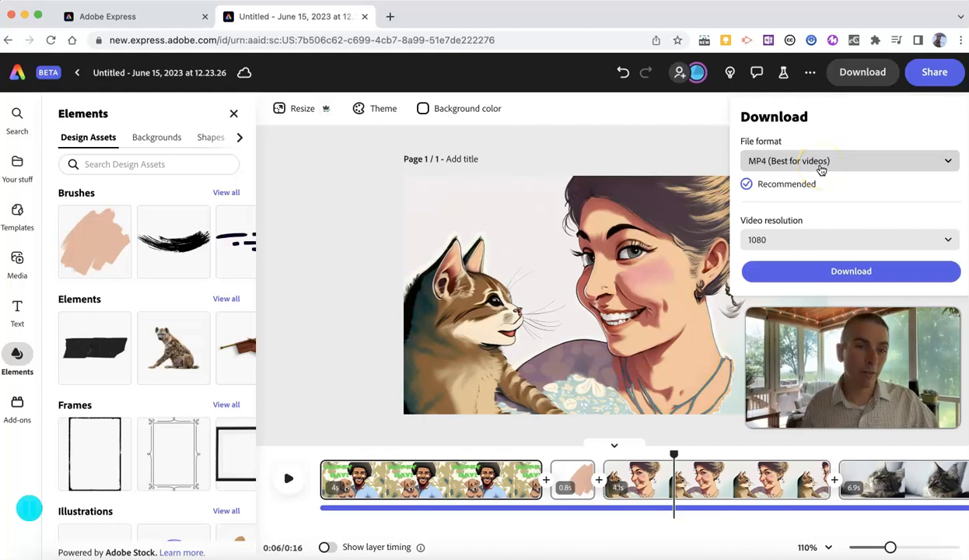
pyautogui.moveTo(785, 445)
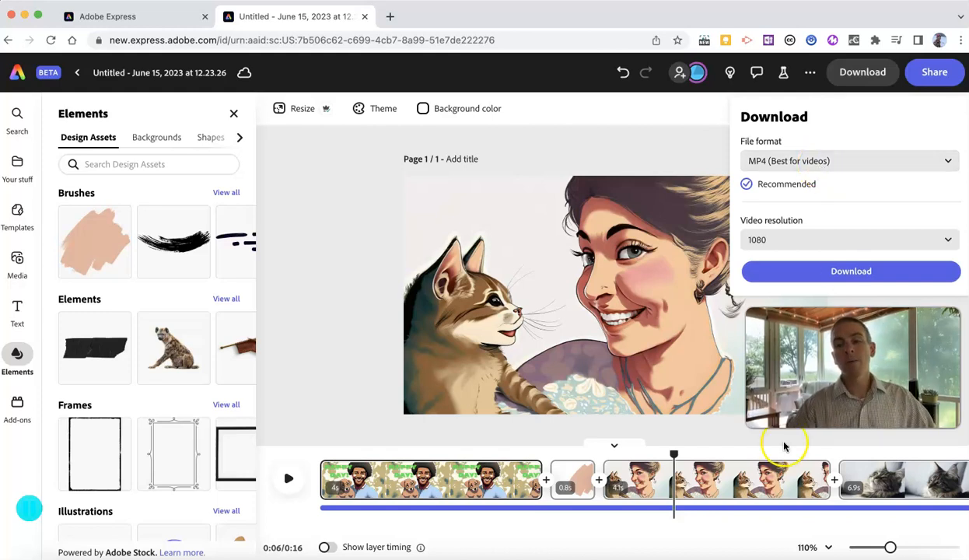